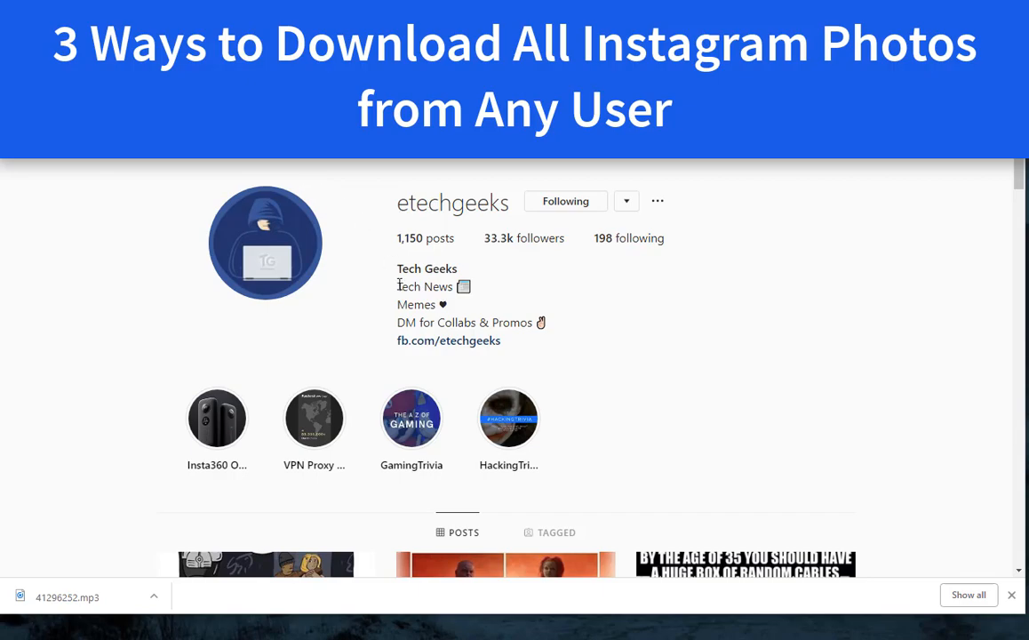
Scroll down the etechgeeks profile to load more of its photos.
scroll(down, 3)
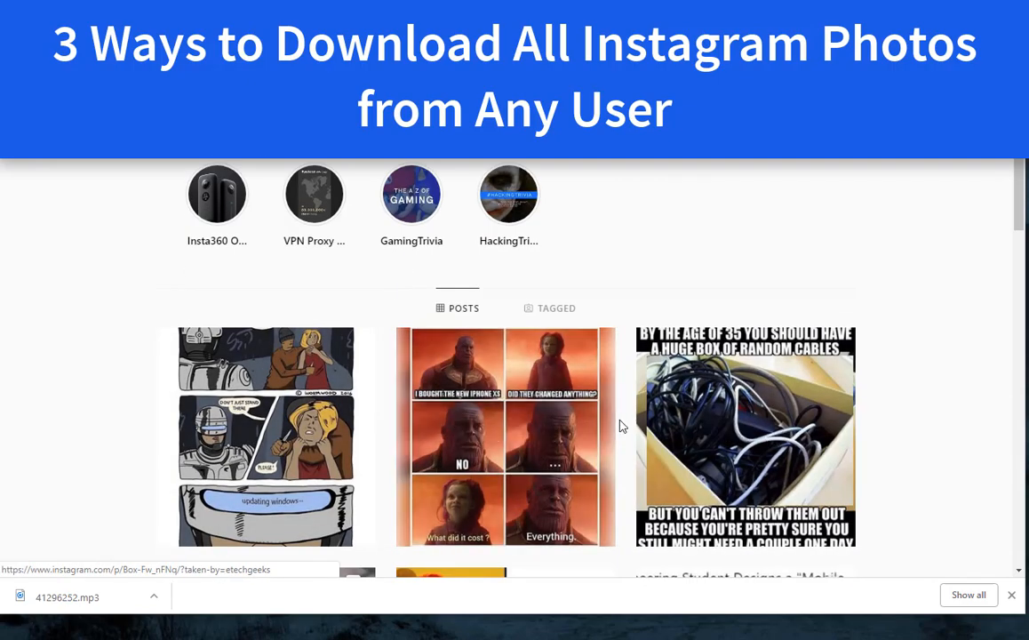
scroll(down, 3)
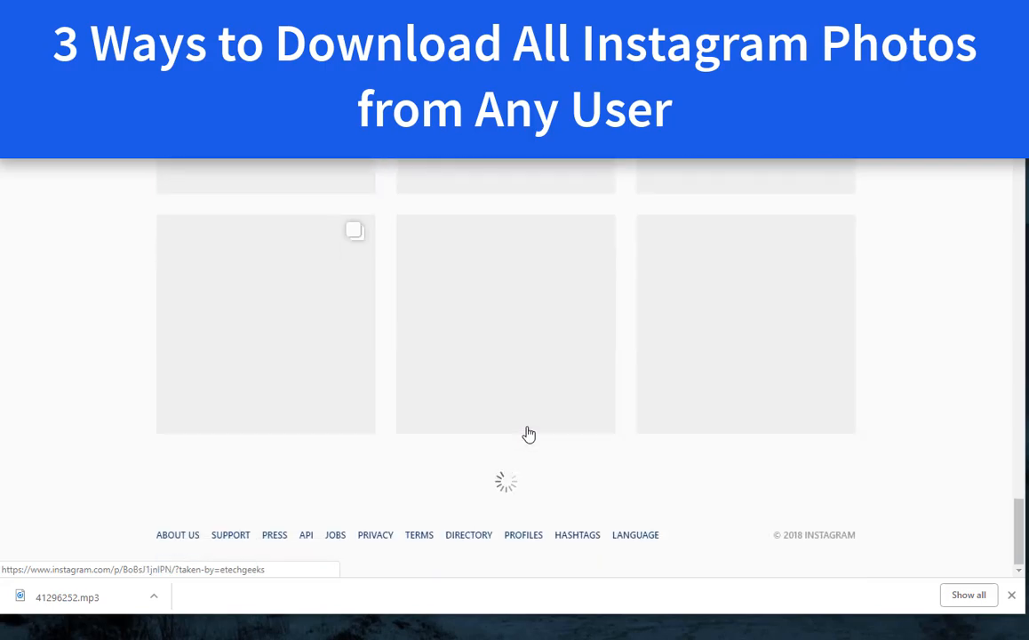
mouse_move(563, 295)
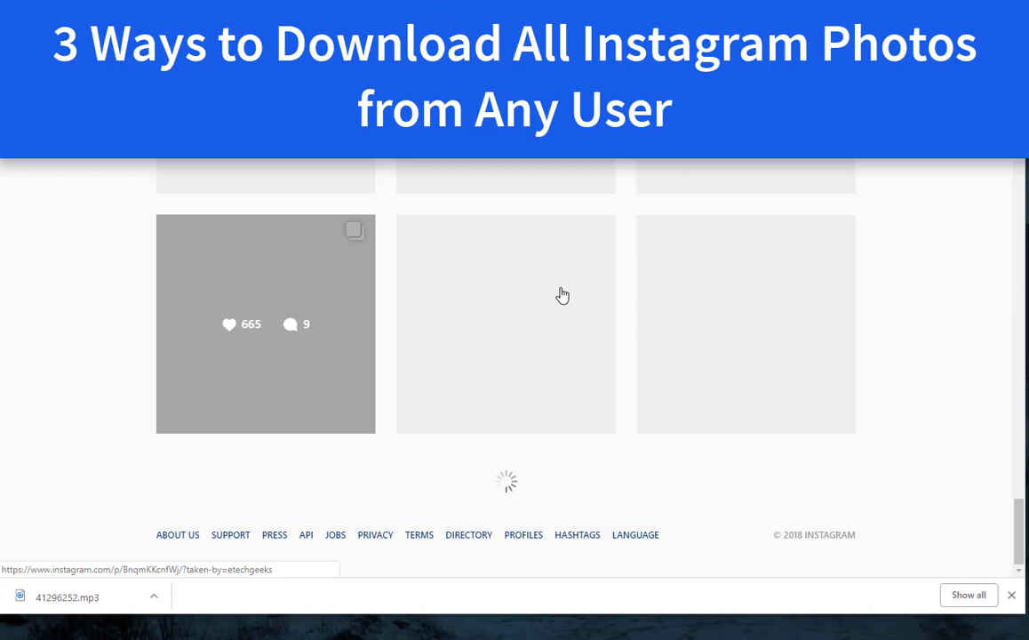
scroll(down, 3)
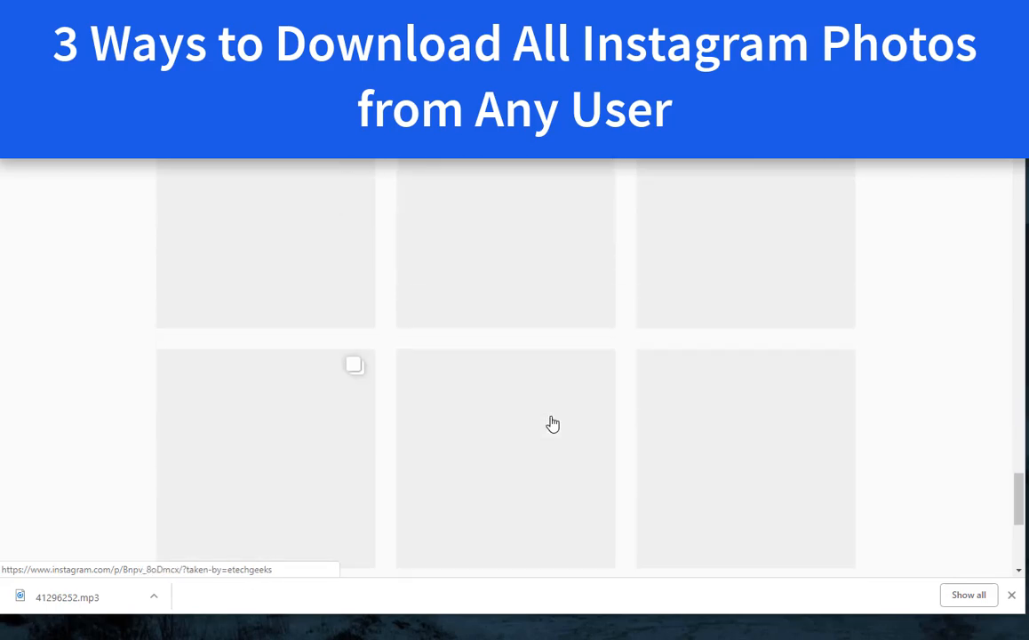
scroll(down, 3)
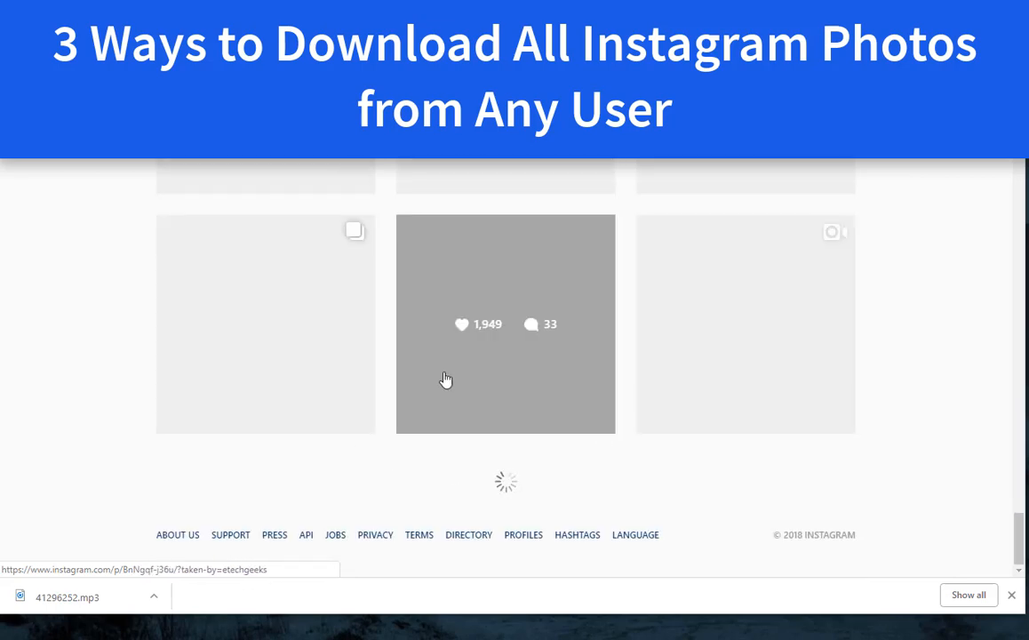
scroll(down, 3)
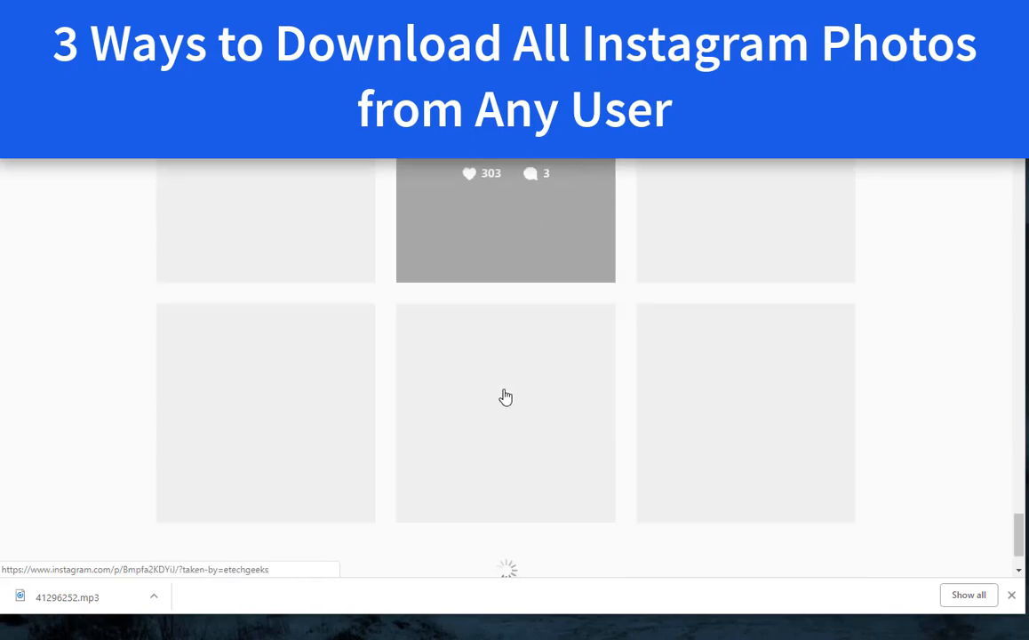
scroll(down, 3)
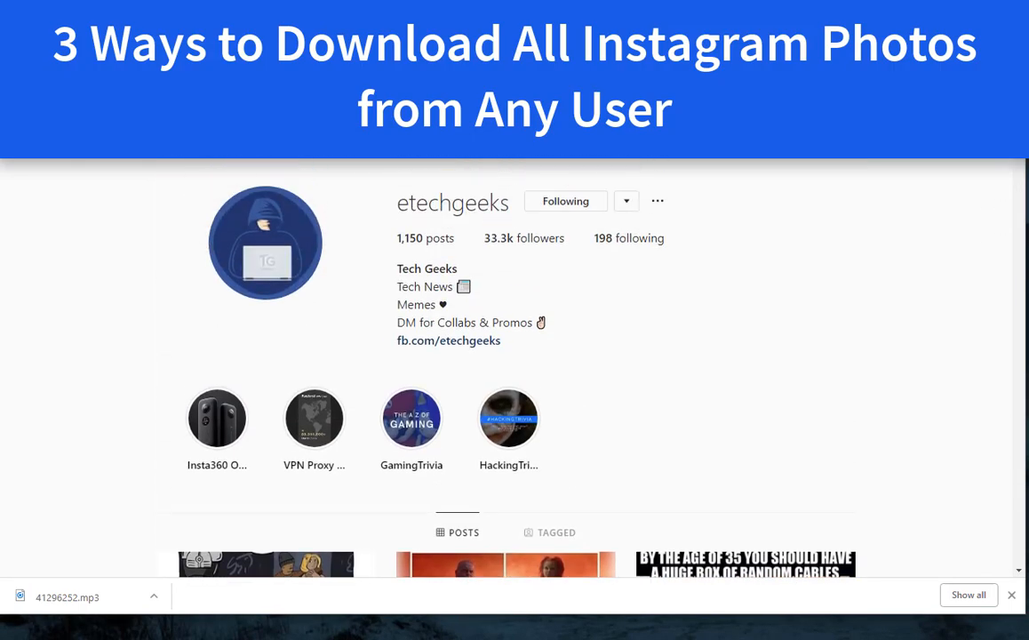
Save the profile page to the computer as 'Web Page, Complete'.
right_click(654, 374)
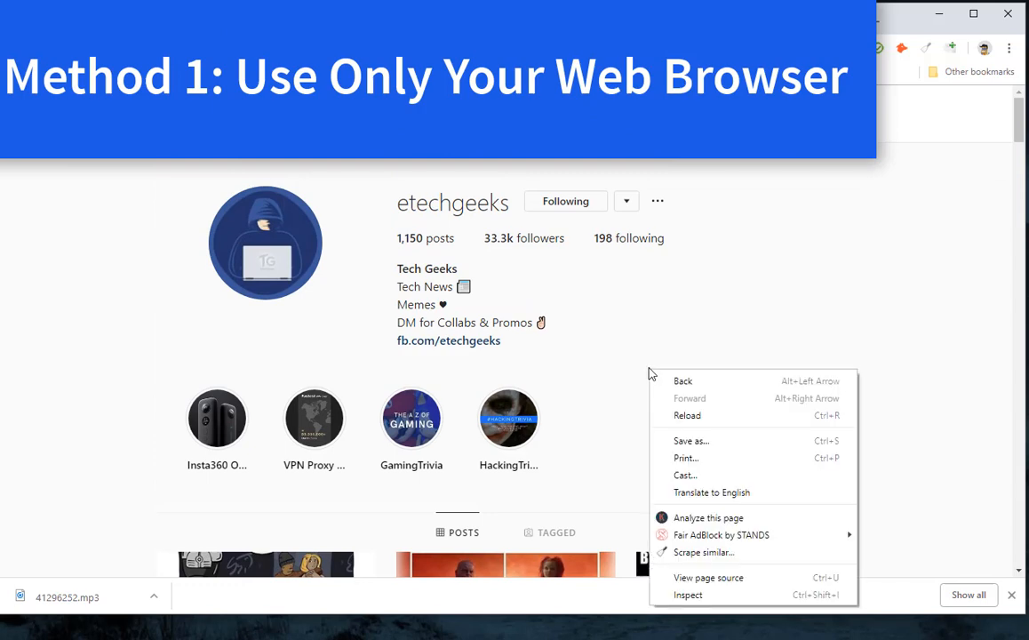
mouse_move(691, 440)
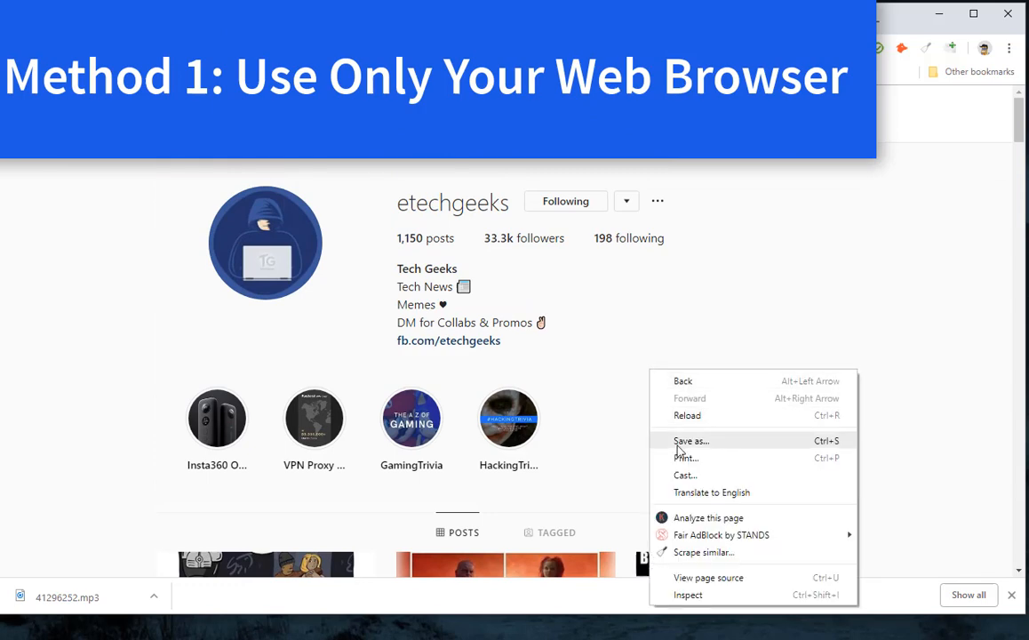
click(691, 440)
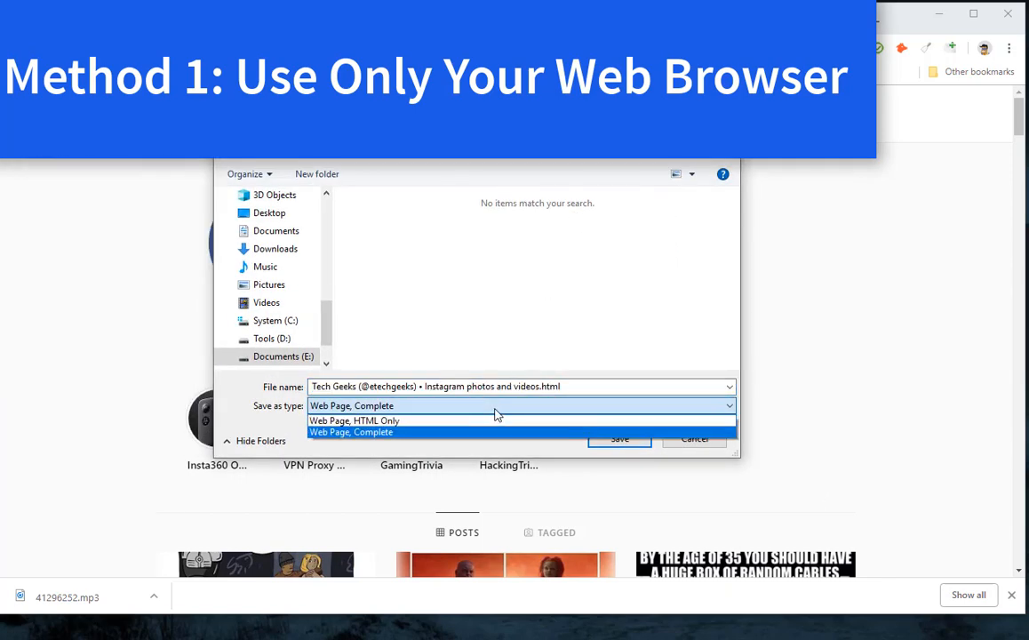
mouse_move(383, 439)
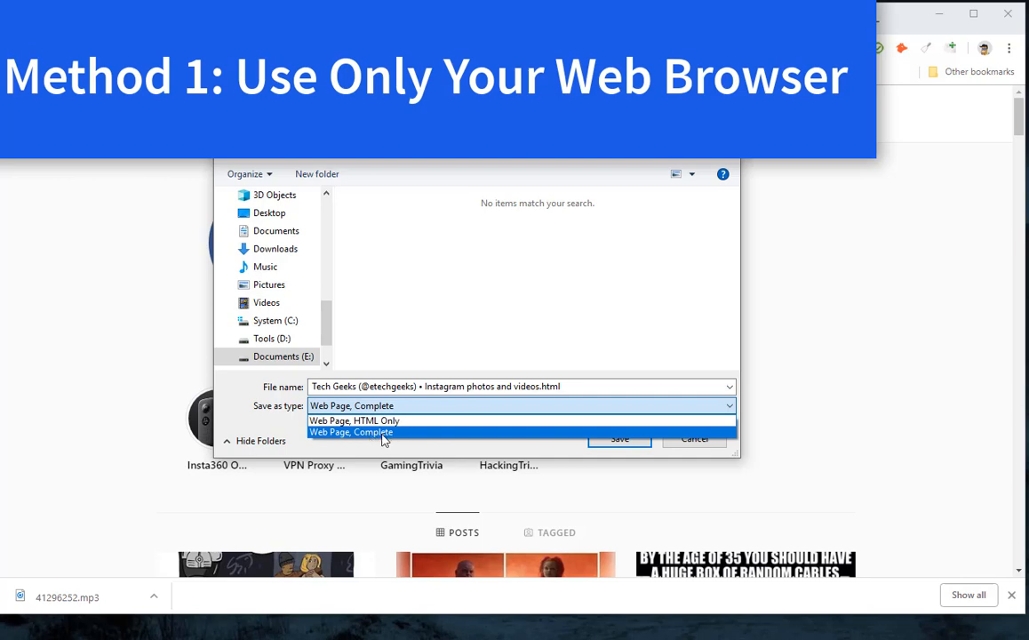
click(352, 432)
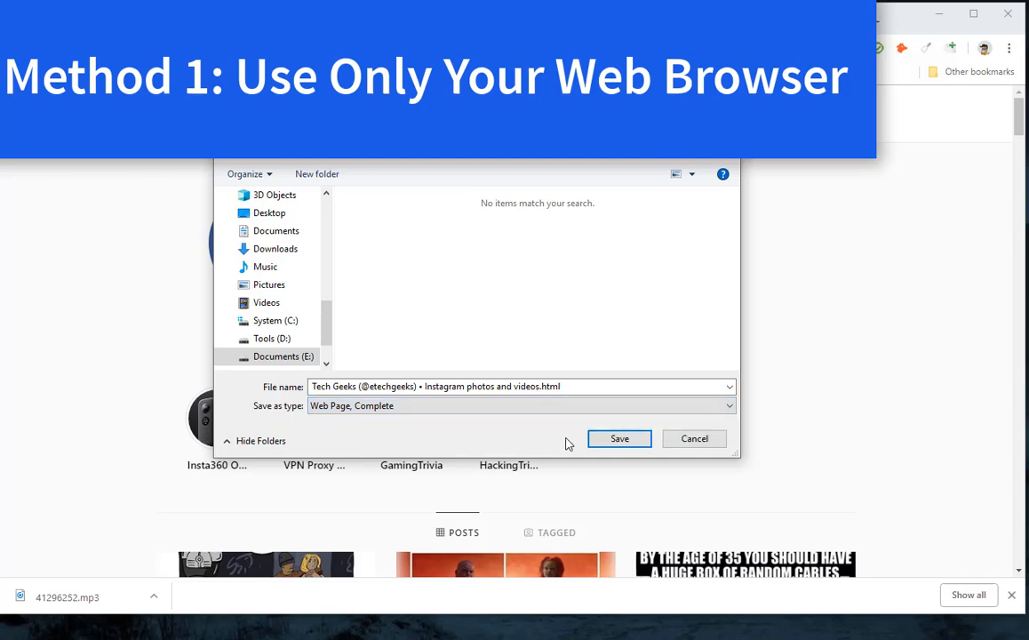
click(618, 437)
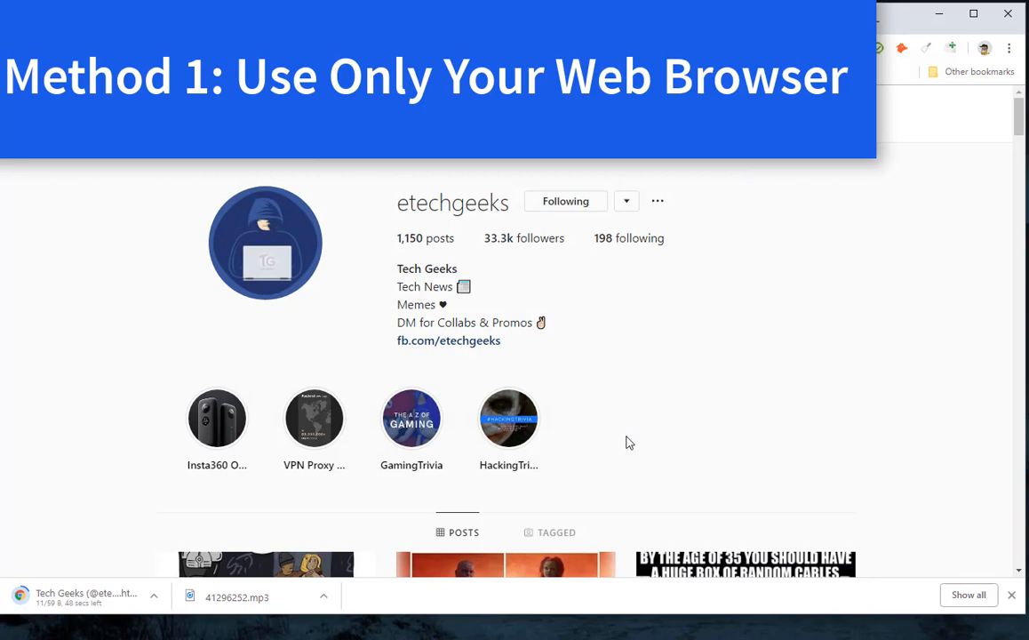
mouse_move(636, 423)
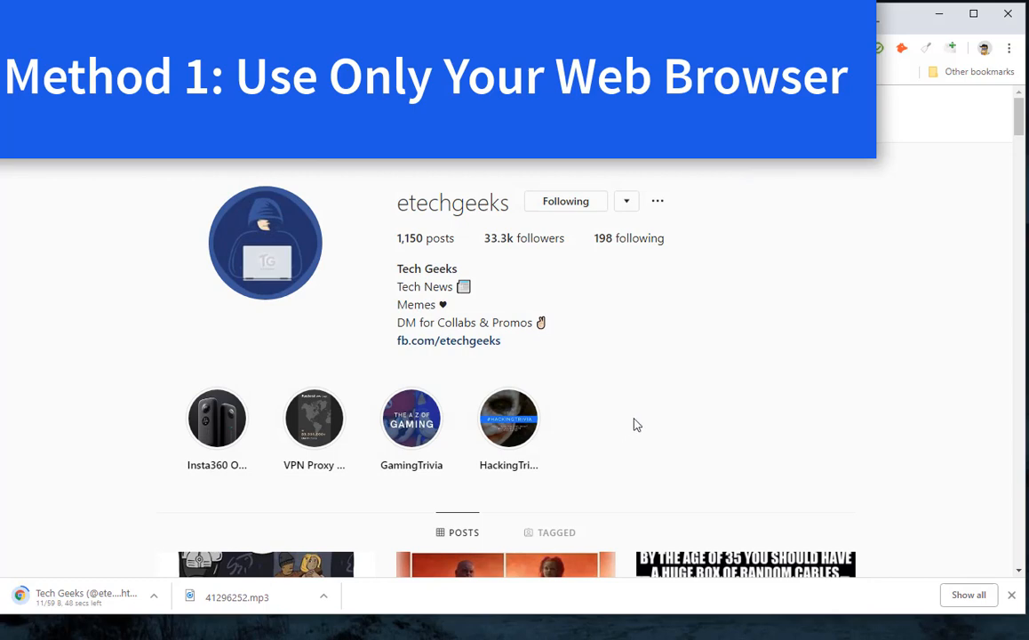
mouse_move(238, 622)
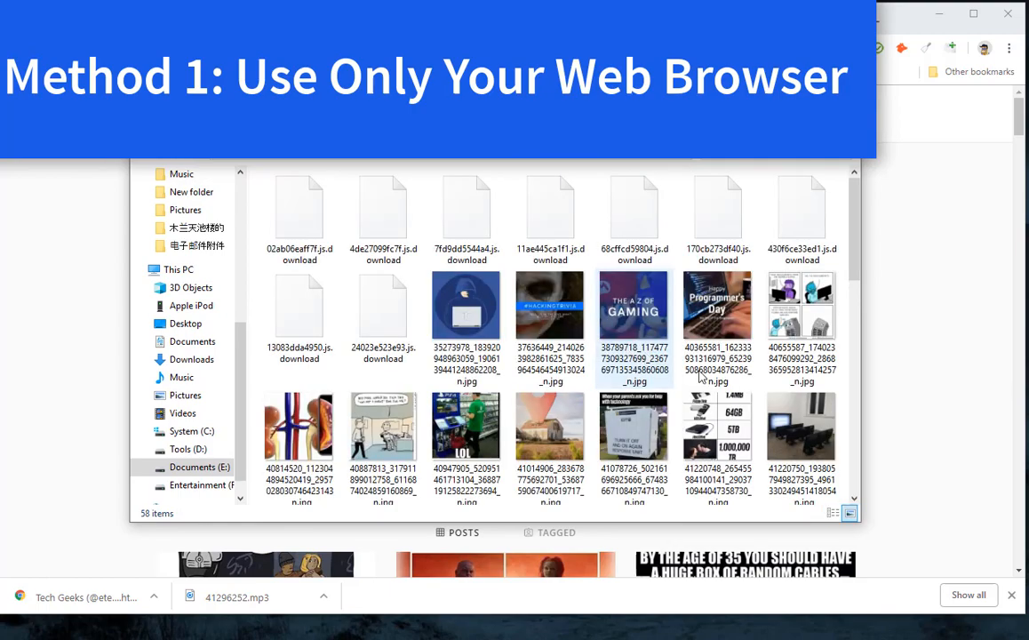
Scroll through the downloaded images in the saved page's _files folder.
scroll(down, 3)
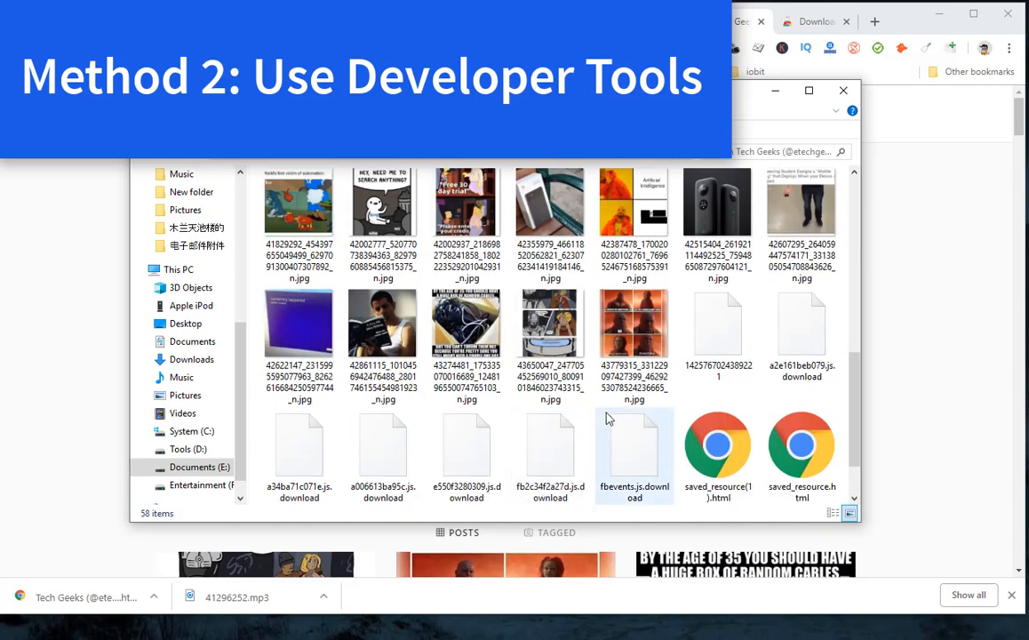
scroll(up, 3)
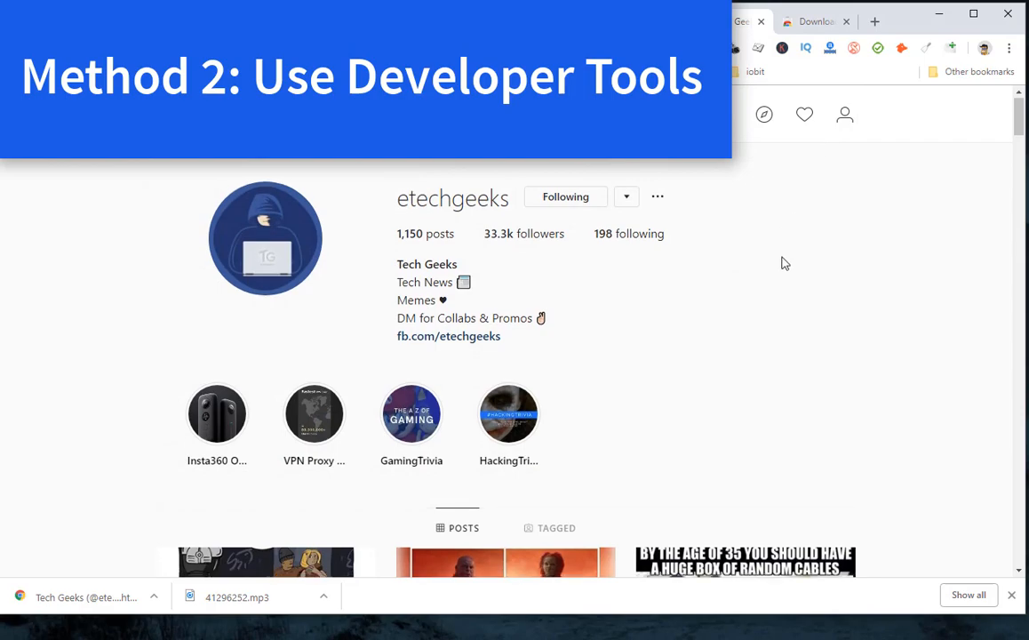
scroll(down, 3)
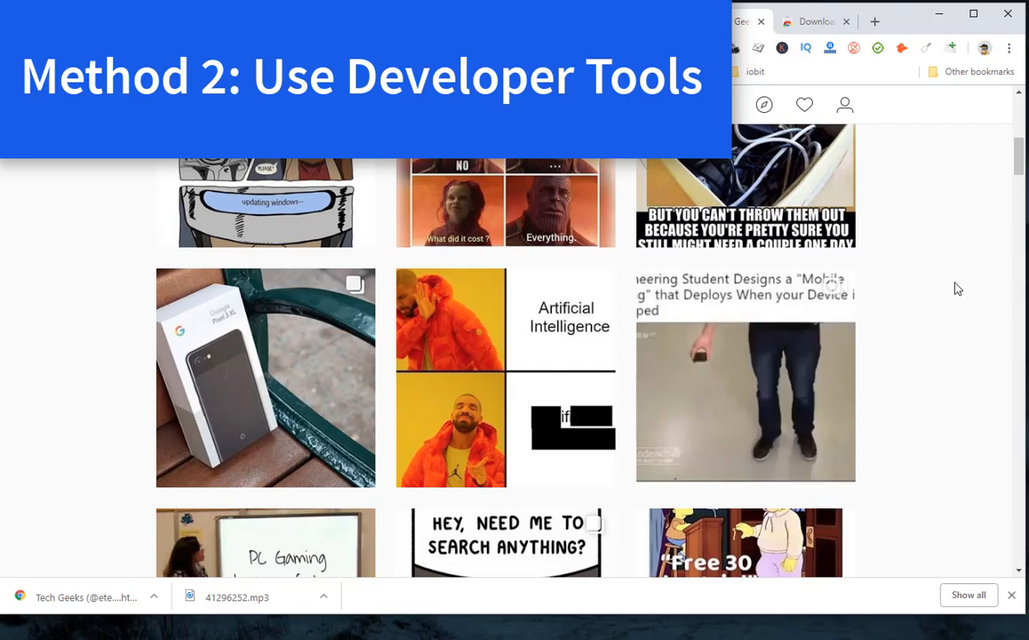
scroll(down, 3)
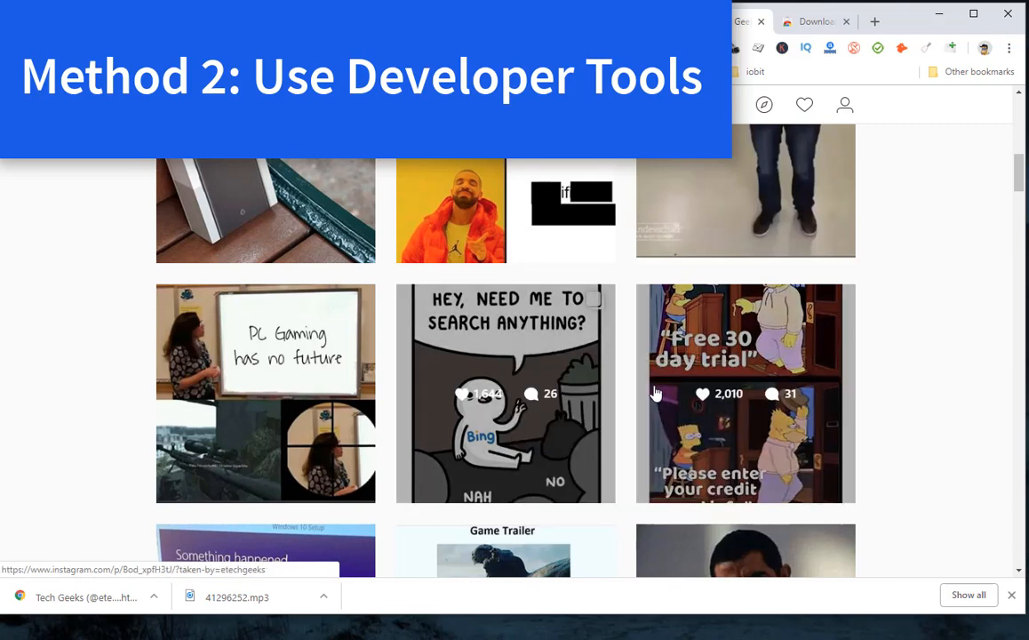
Find a profile photo among the Img-filtered network requests in DevTools.
click(227, 397)
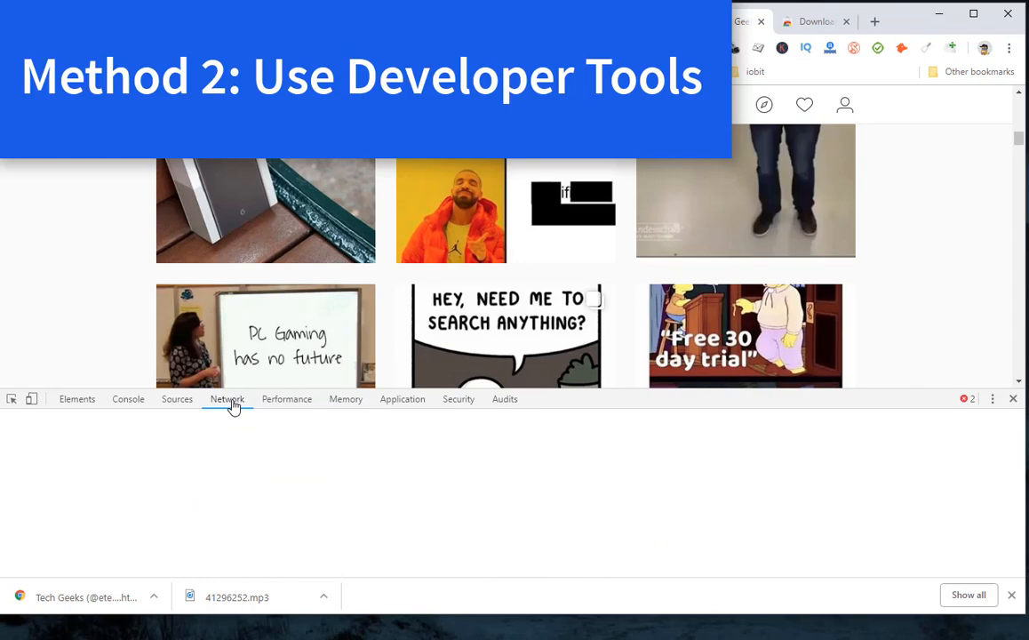
click(227, 398)
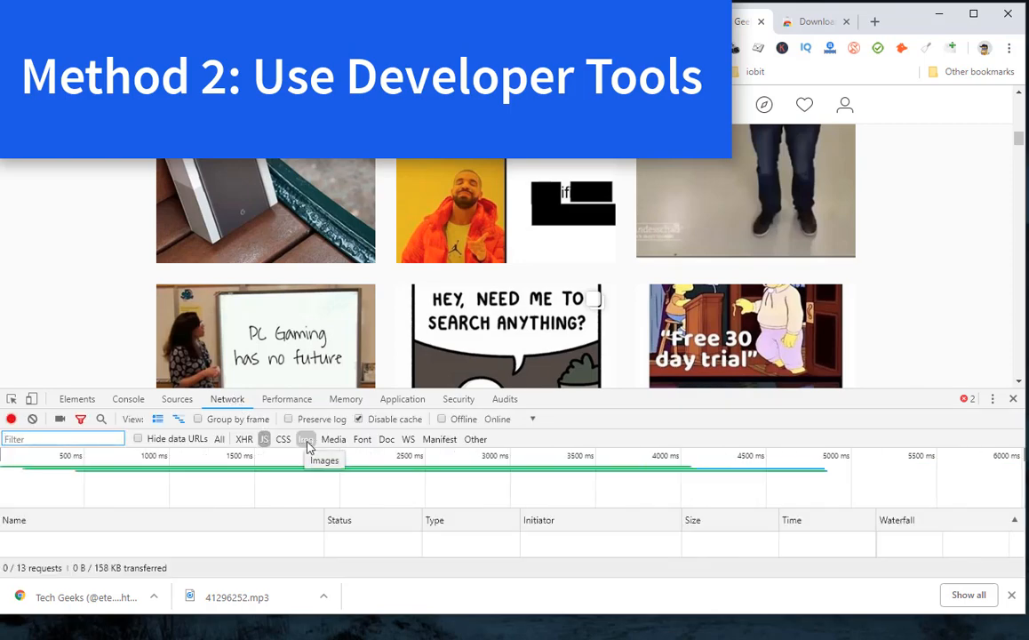
mouse_move(306, 439)
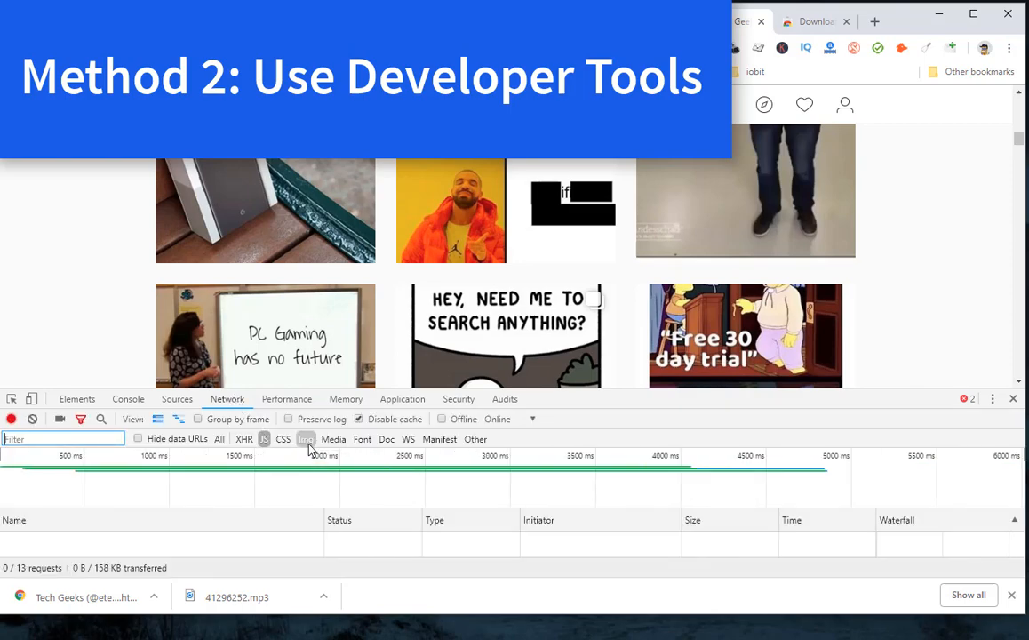
click(306, 437)
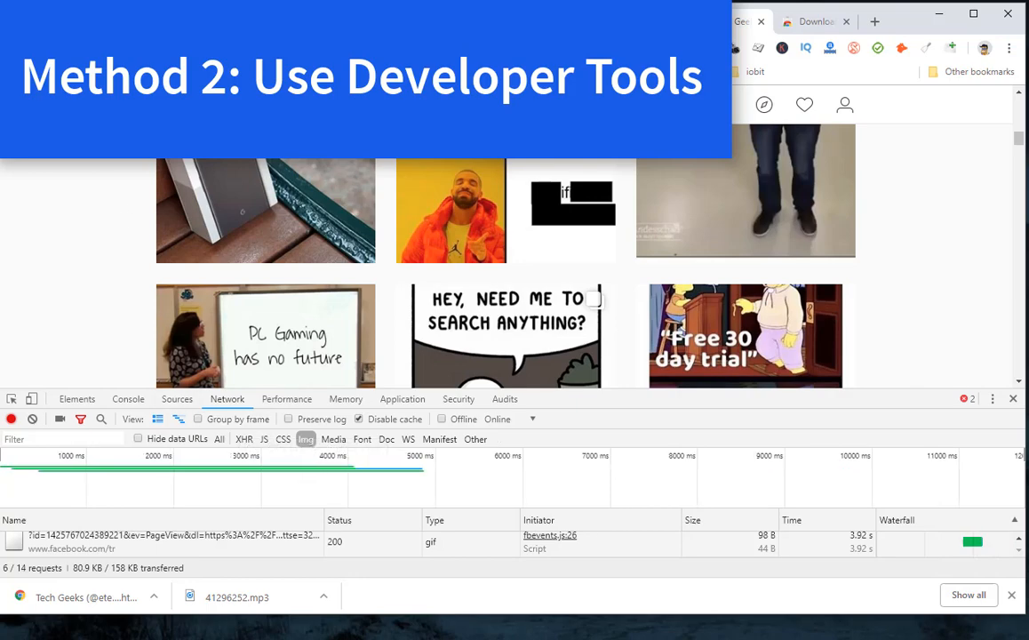
click(32, 420)
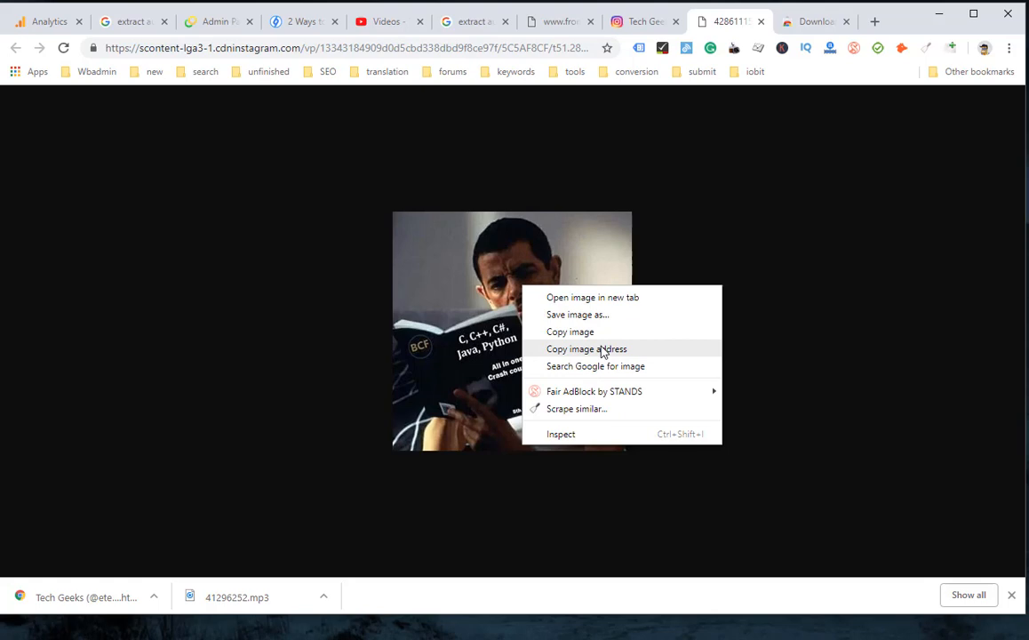
Save the located Instagram photo to the computer as a JPEG image.
click(575, 315)
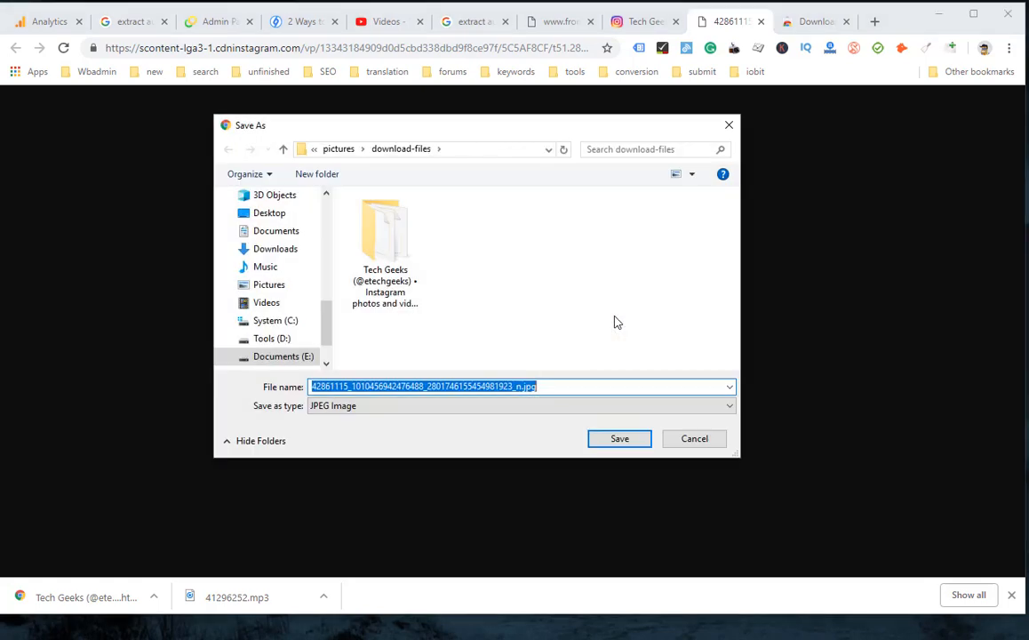
click(619, 437)
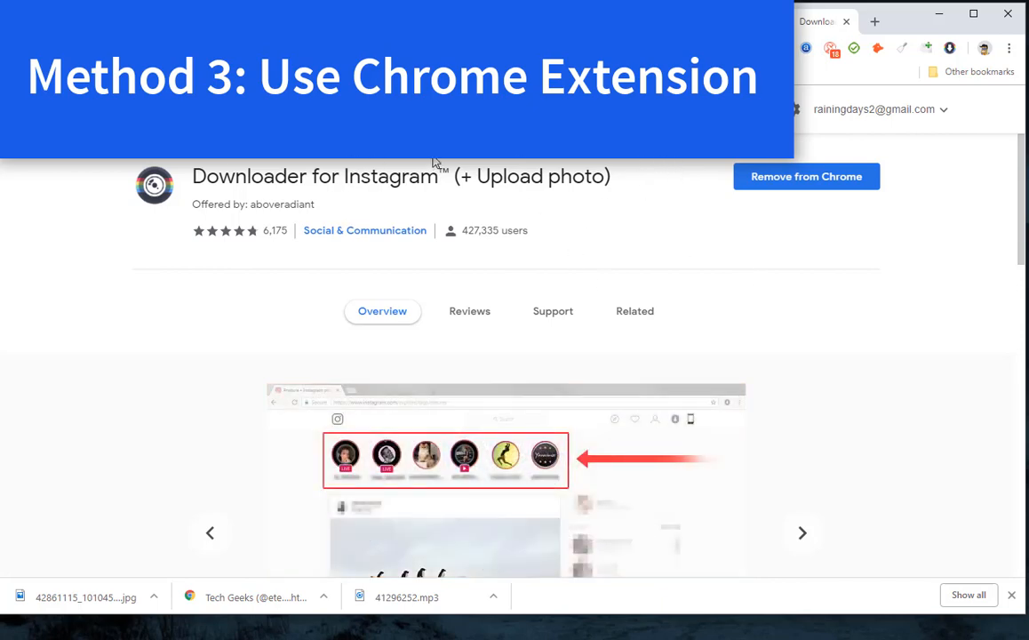
mouse_move(305, 308)
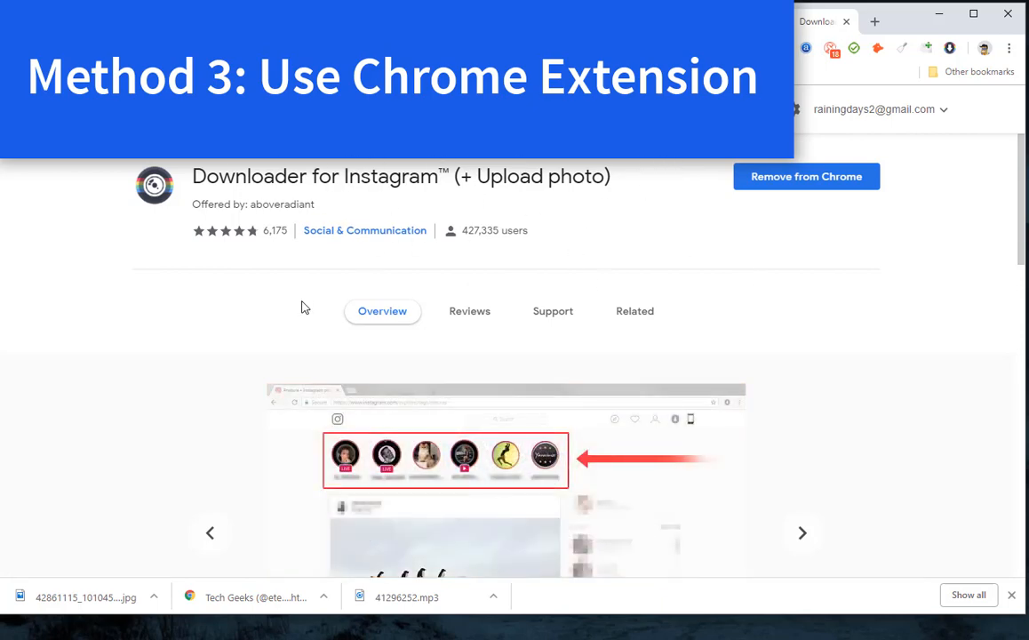
mouse_move(547, 231)
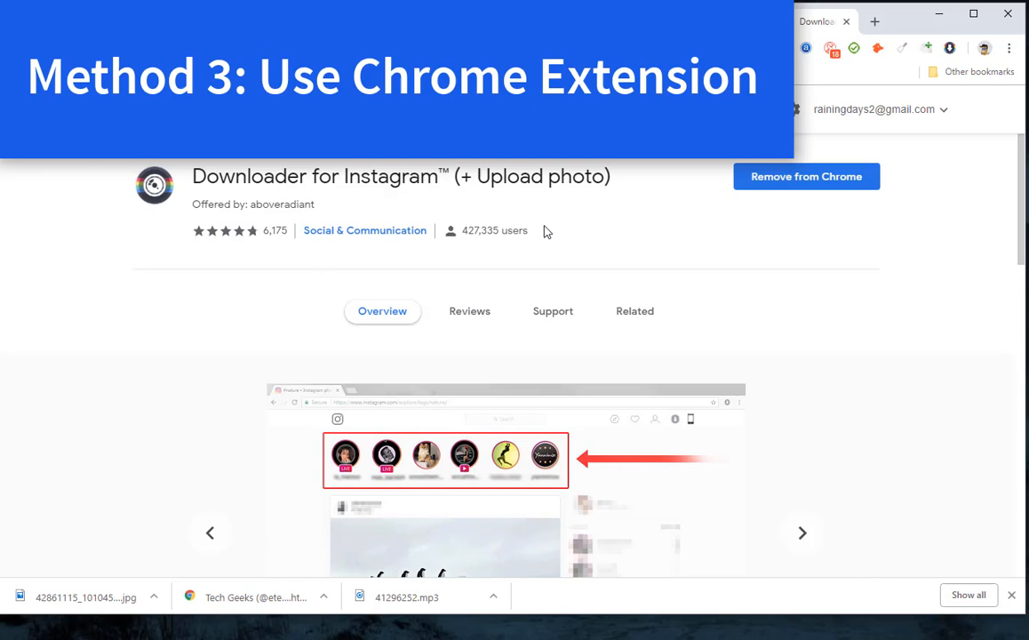
Refresh the profile from the Downloader for Instagram icon so its download-all option appears.
scroll(down, 3)
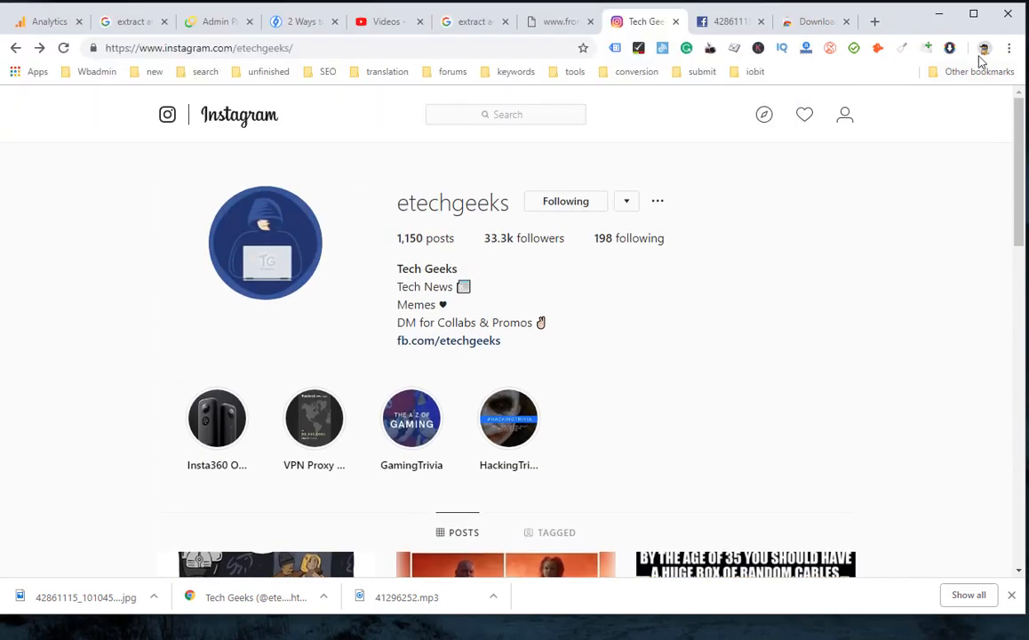
click(949, 48)
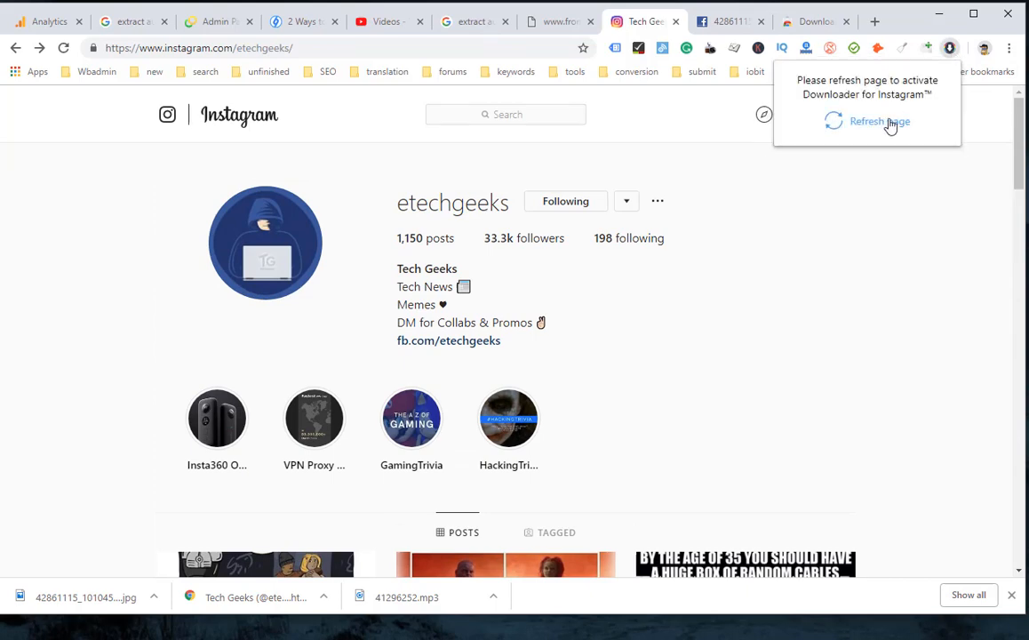
click(877, 120)
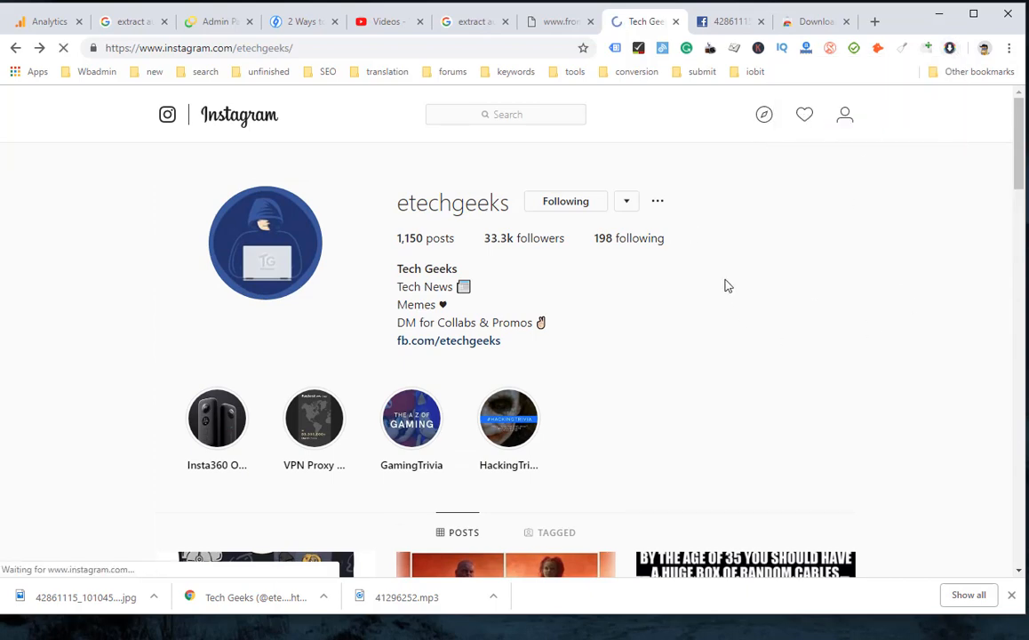
scroll(down, 3)
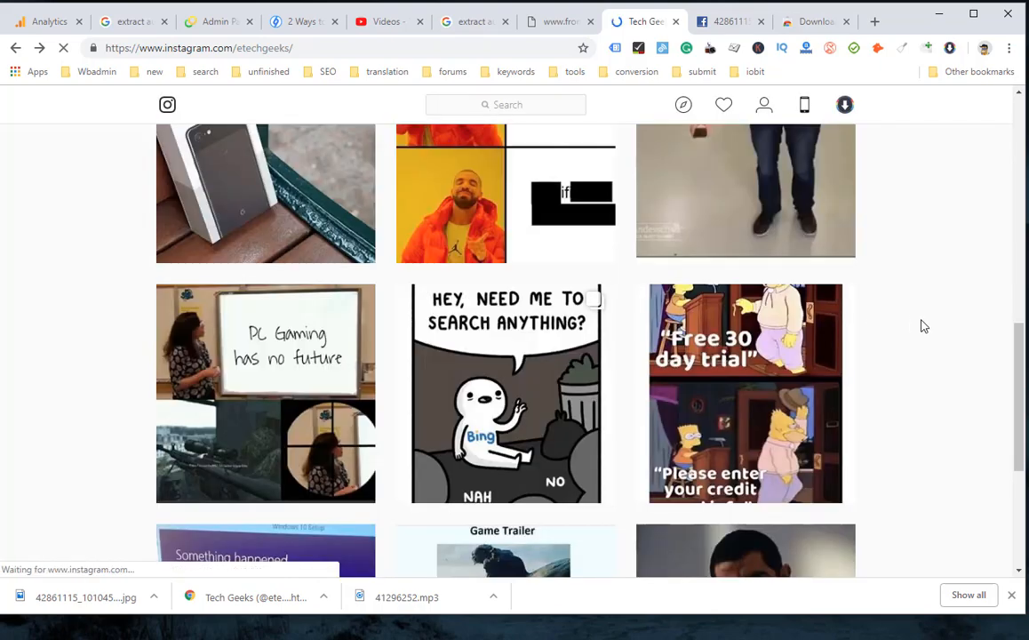
scroll(up, 3)
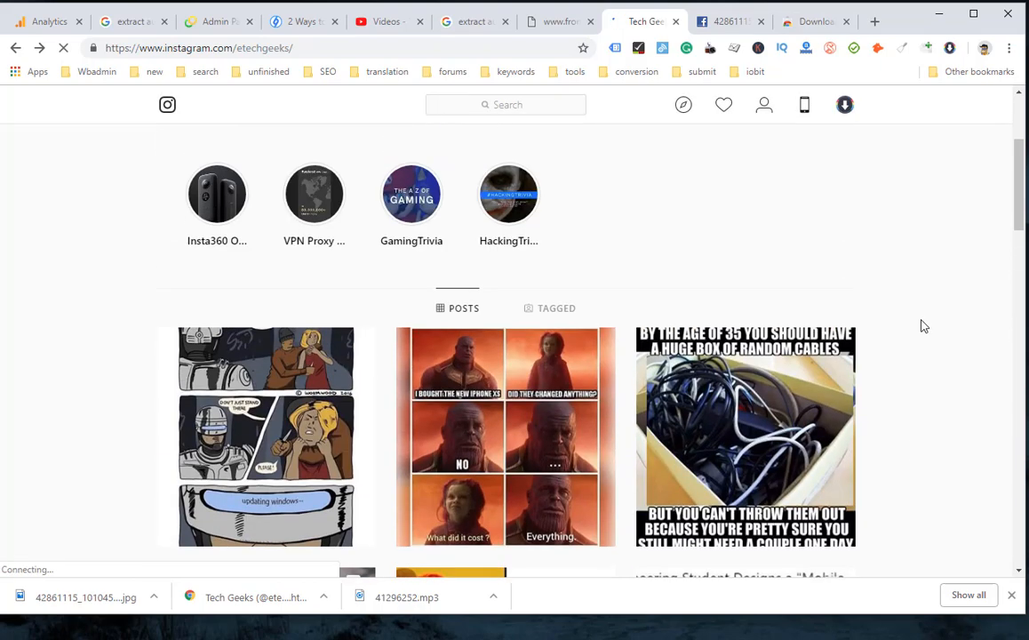
scroll(up, 3)
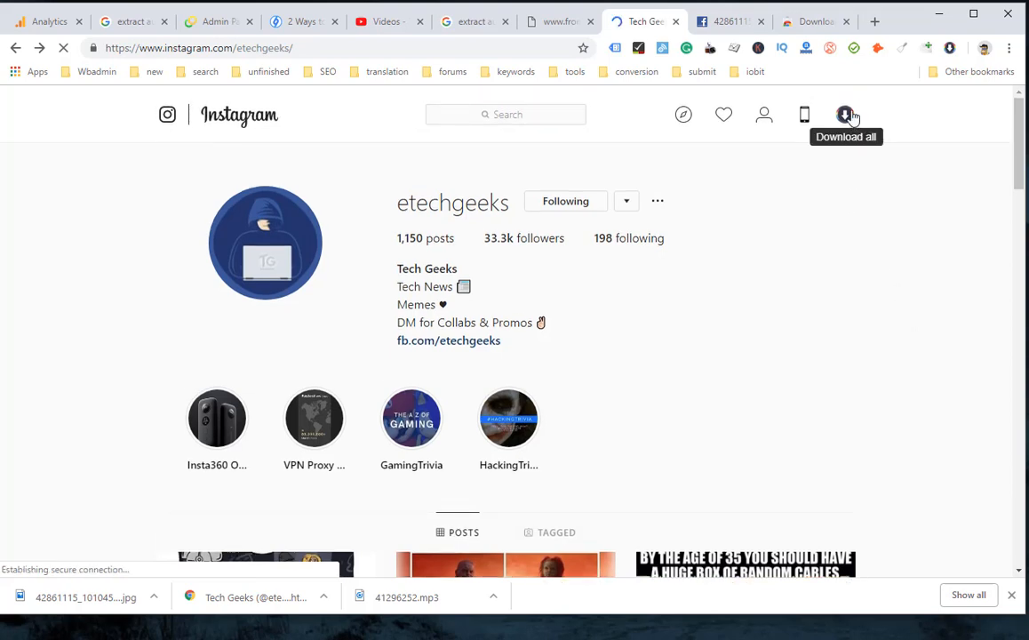
Set the Download all range to posts 1 through 50 and start the bulk download.
click(845, 114)
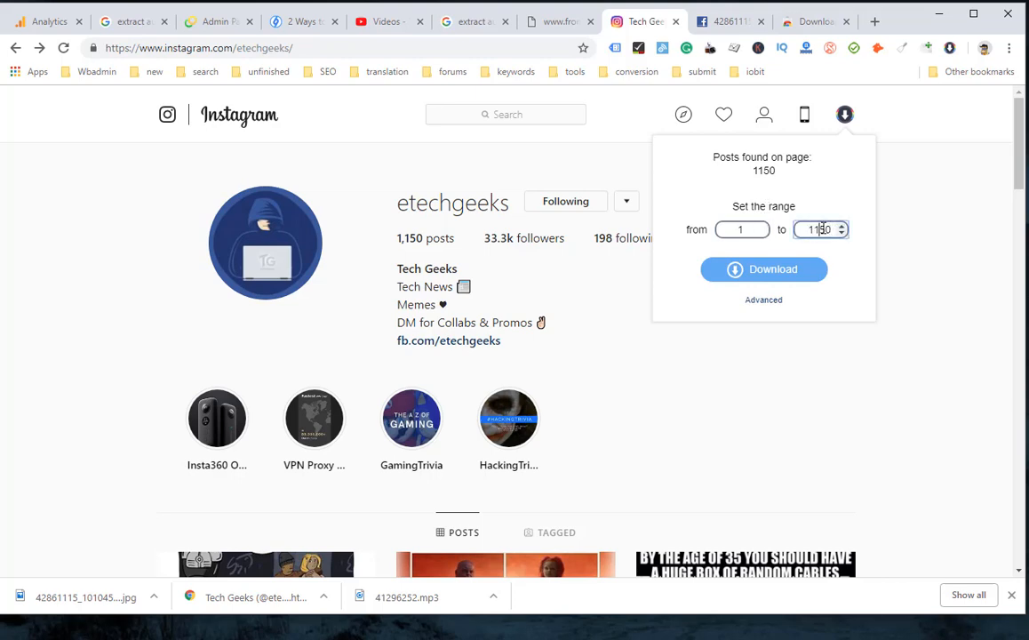
text(50)
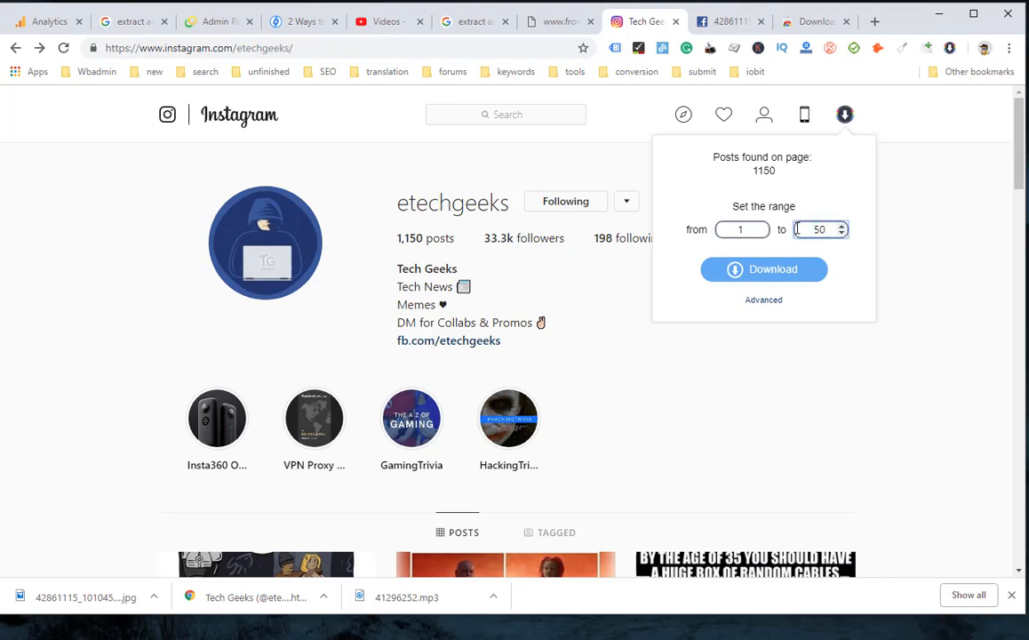
click(764, 268)
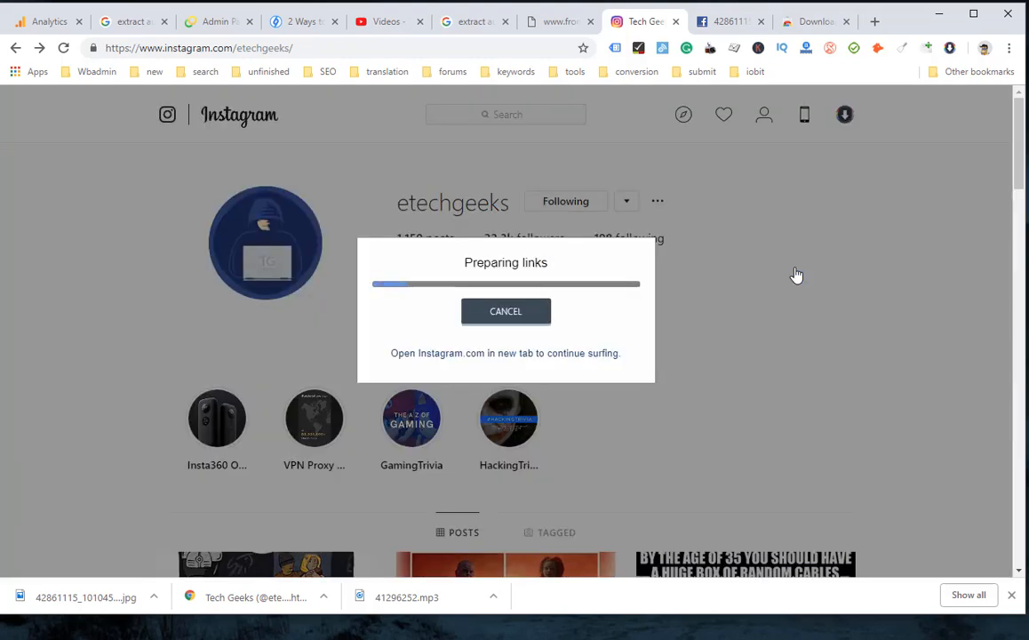
mouse_move(775, 347)
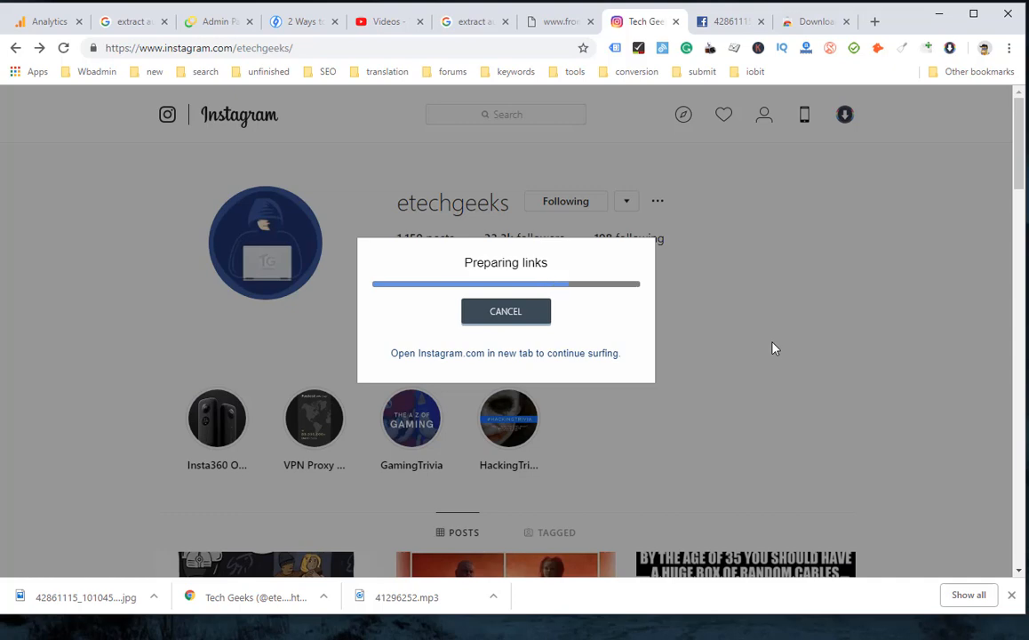
mouse_move(763, 350)
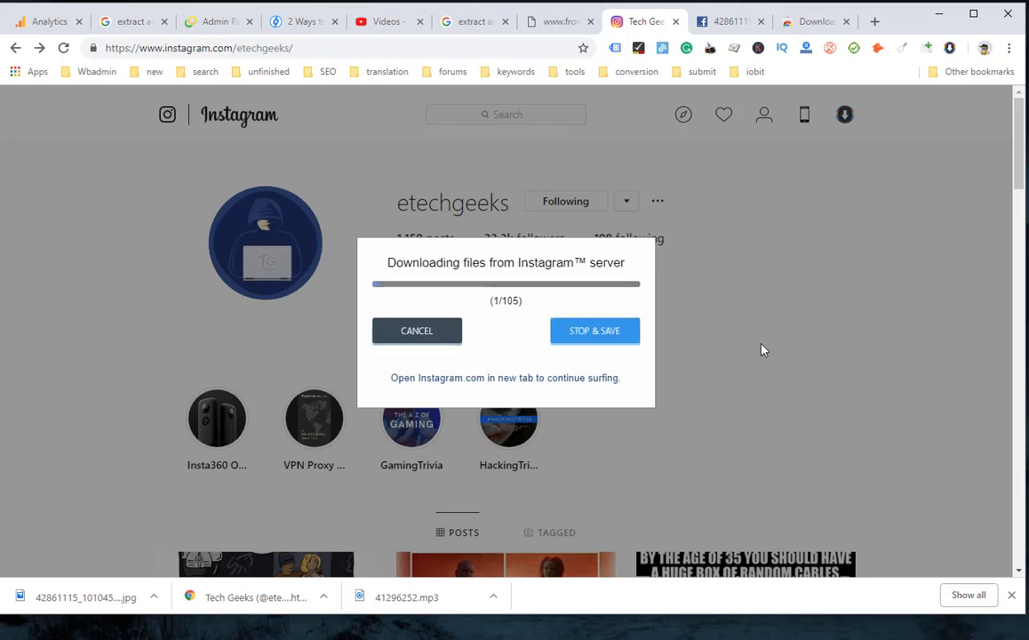
mouse_move(490, 247)
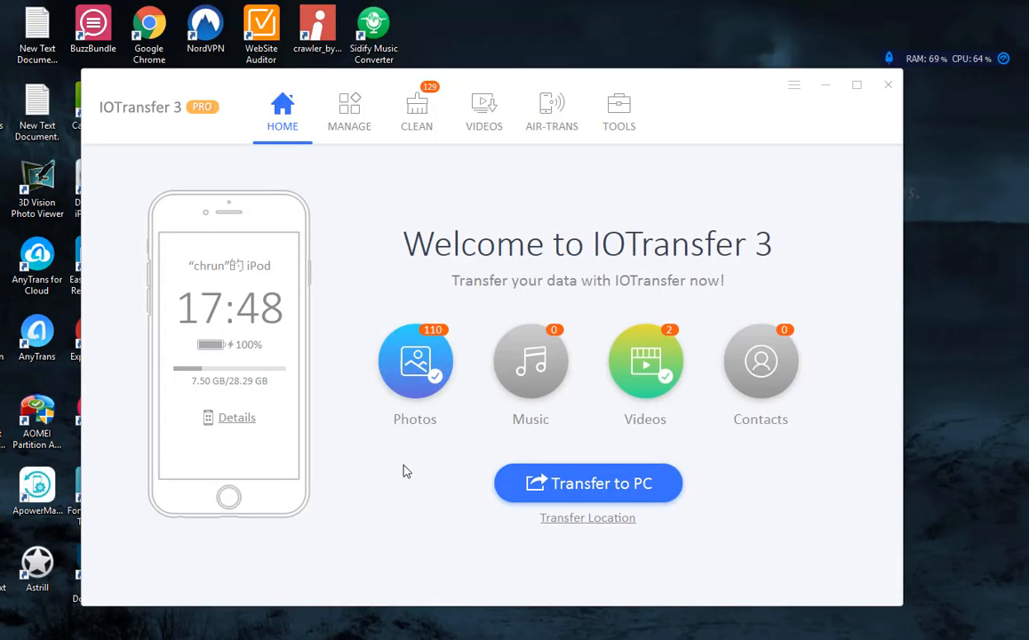
mouse_move(497, 224)
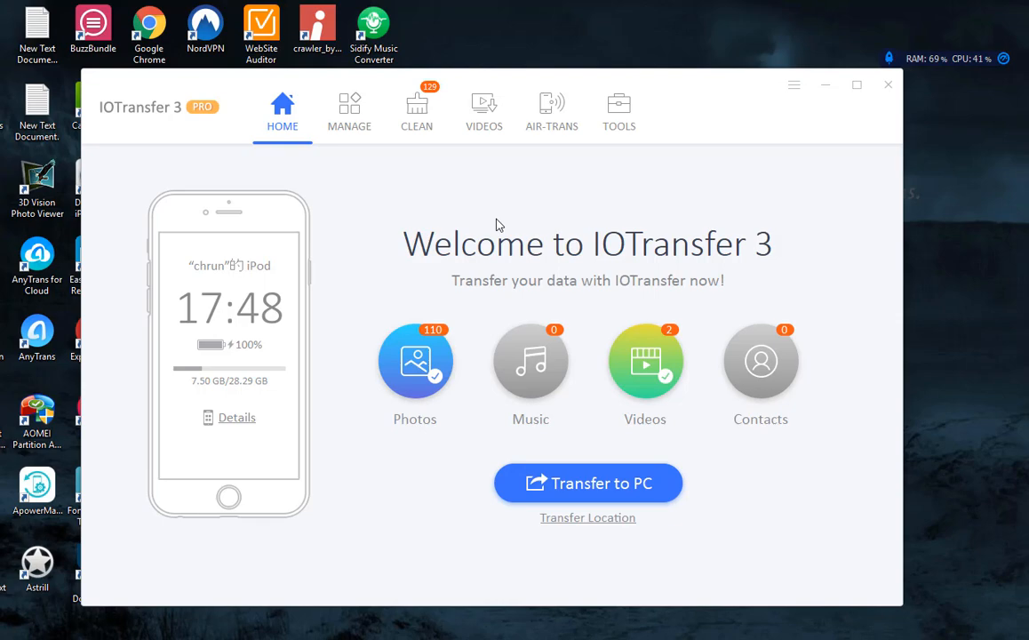
Switch IOTransfer 3 to its Tools section with the Instagram Downloader.
click(618, 107)
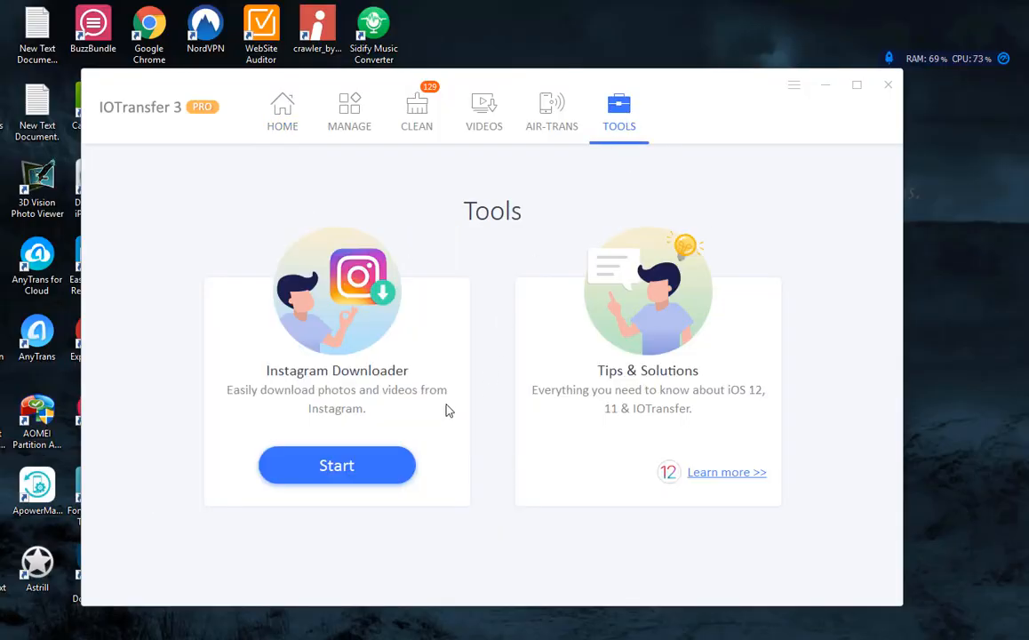
mouse_move(337, 466)
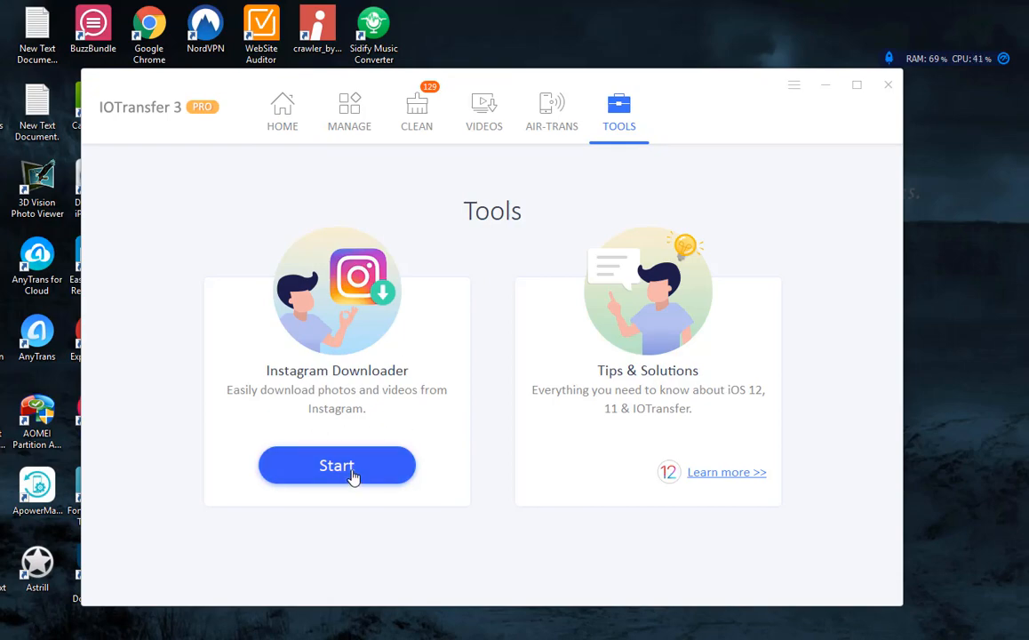
click(336, 465)
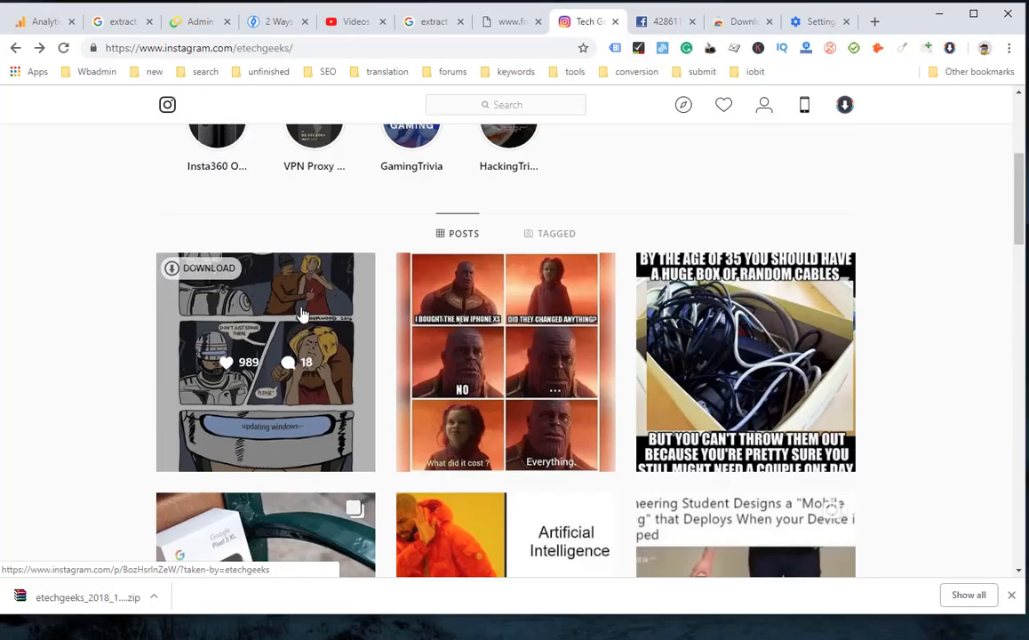
right_click(302, 313)
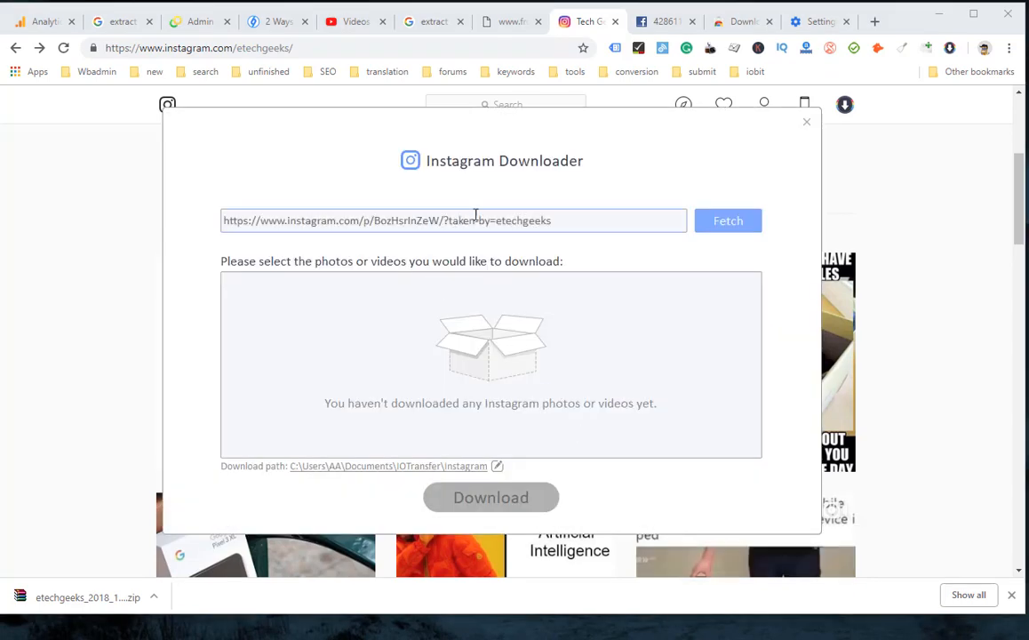
click(728, 220)
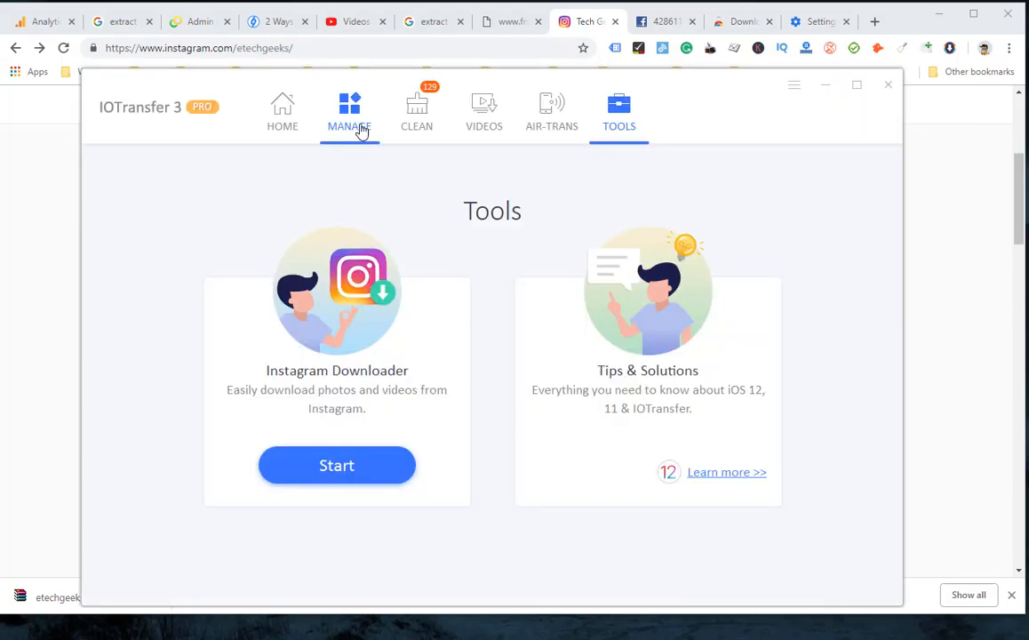
Create a new device photo album named 'Insta' under Manage.
click(349, 110)
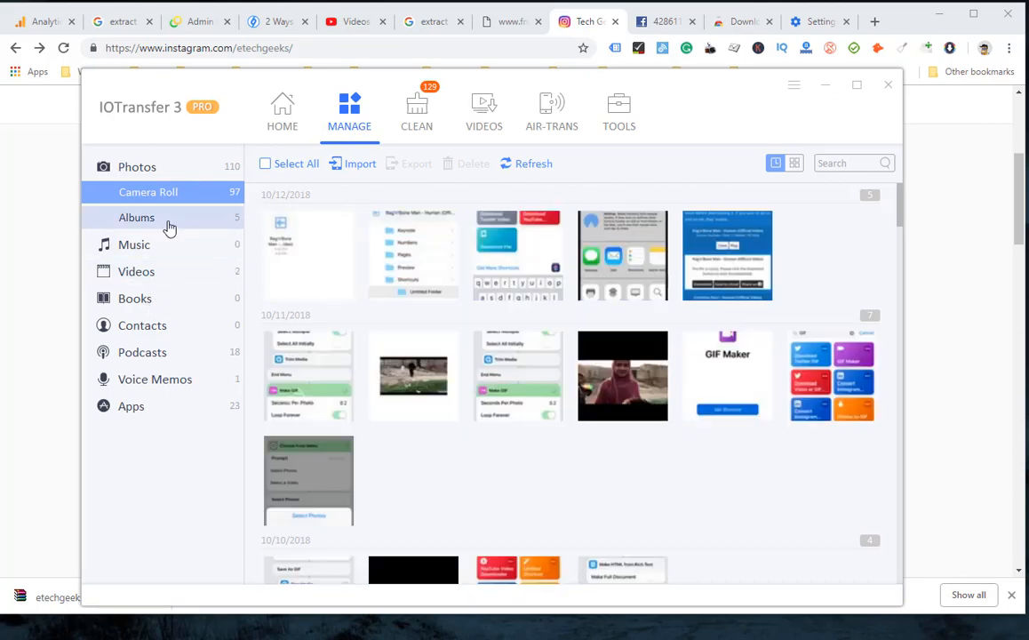
click(137, 216)
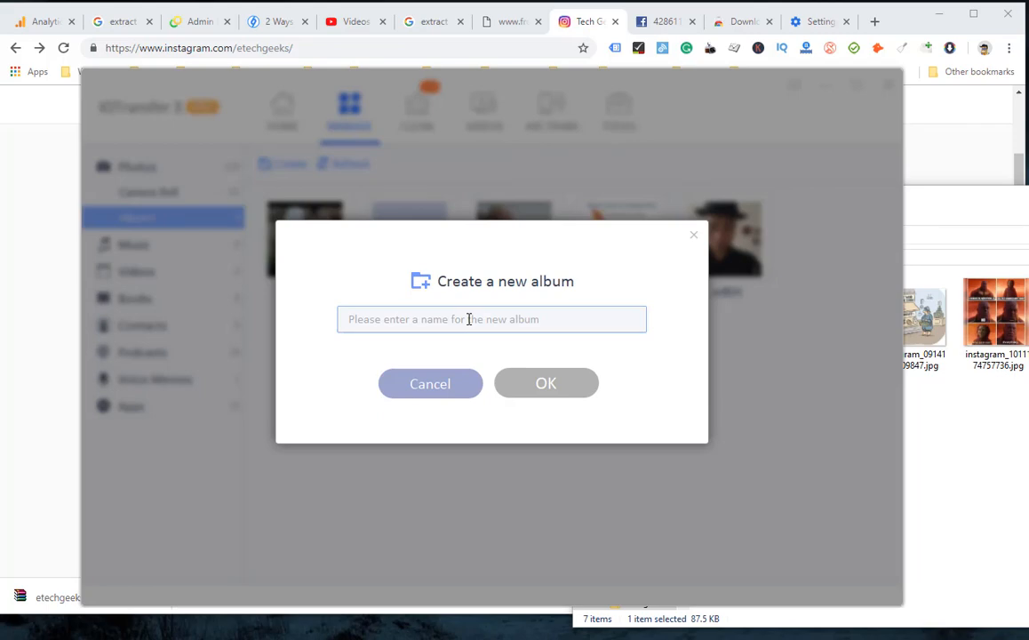
text(t)
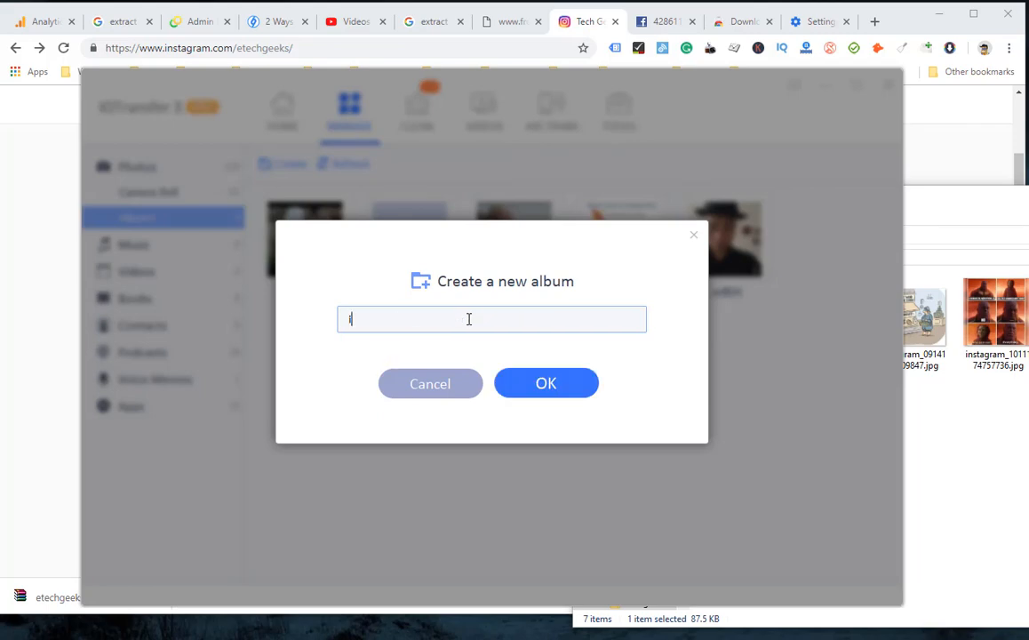
text(Insta)
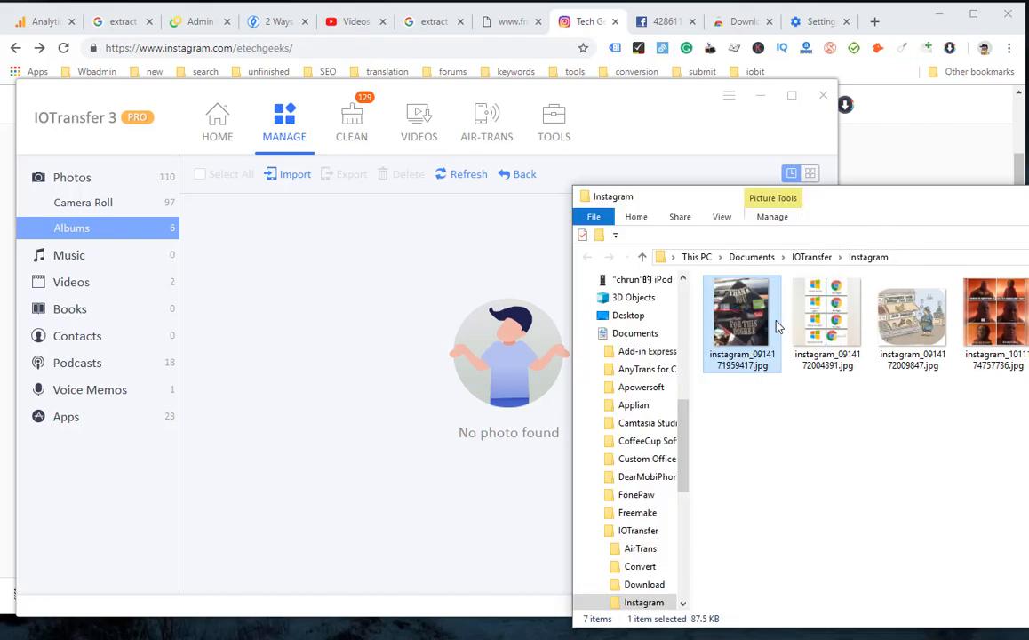
Import a downloaded Instagram JPEG into the new album, then go to Videos.
click(295, 174)
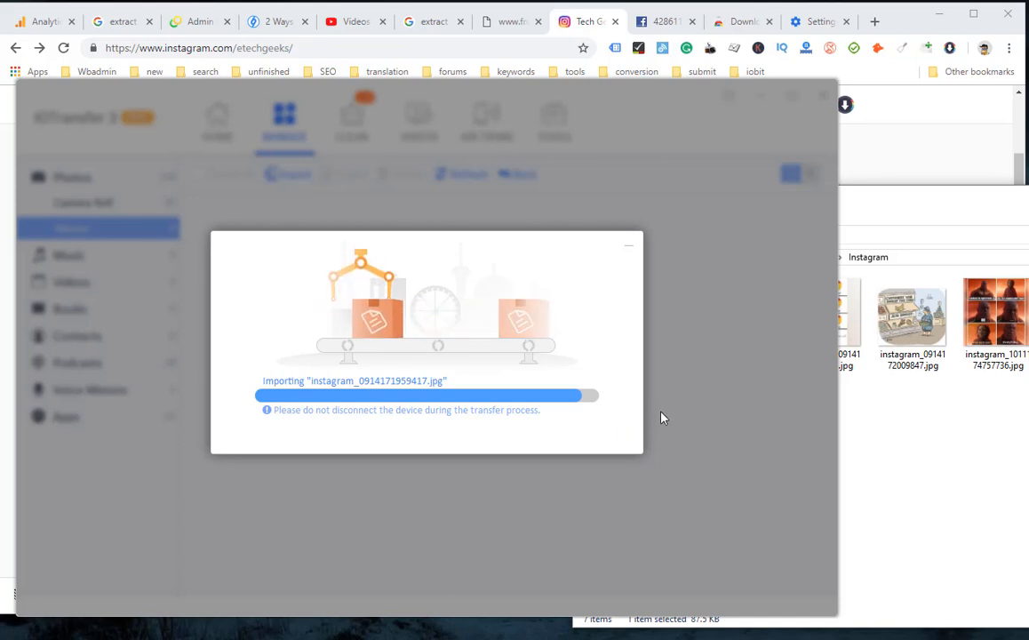
mouse_move(684, 423)
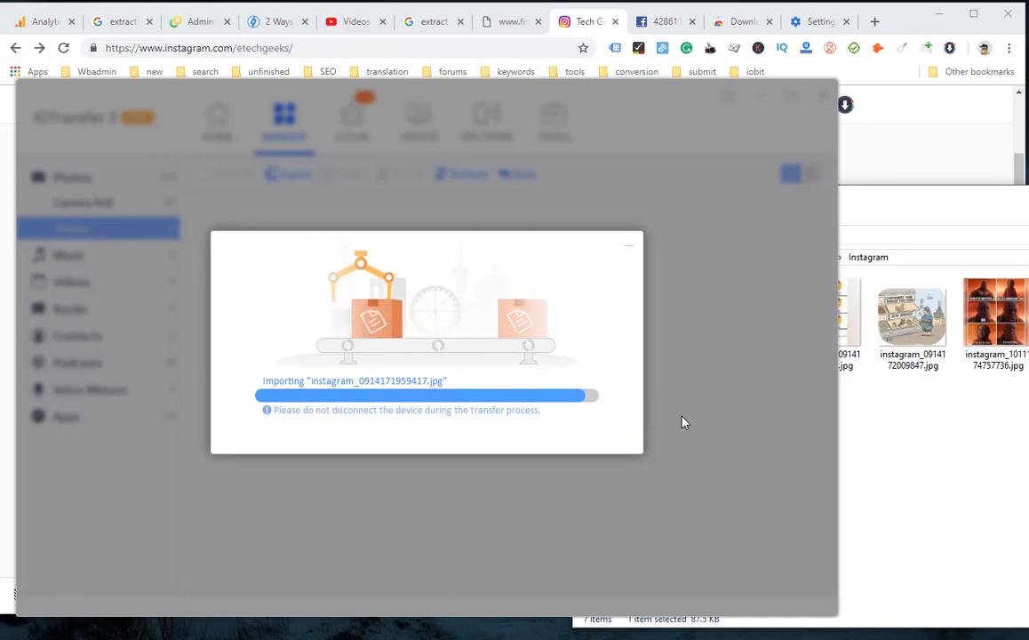
mouse_move(731, 437)
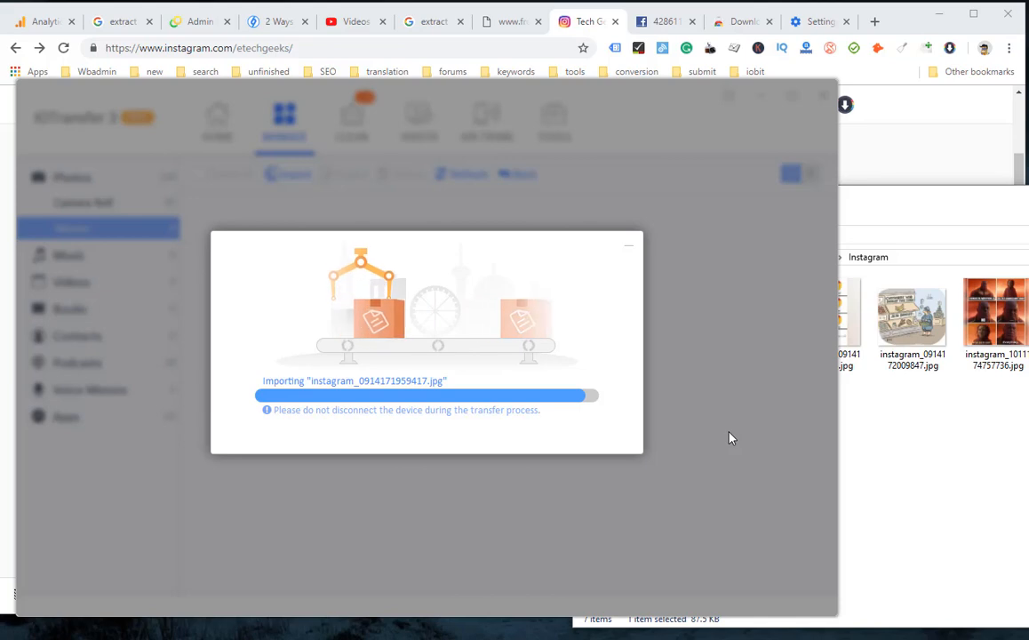
mouse_move(760, 441)
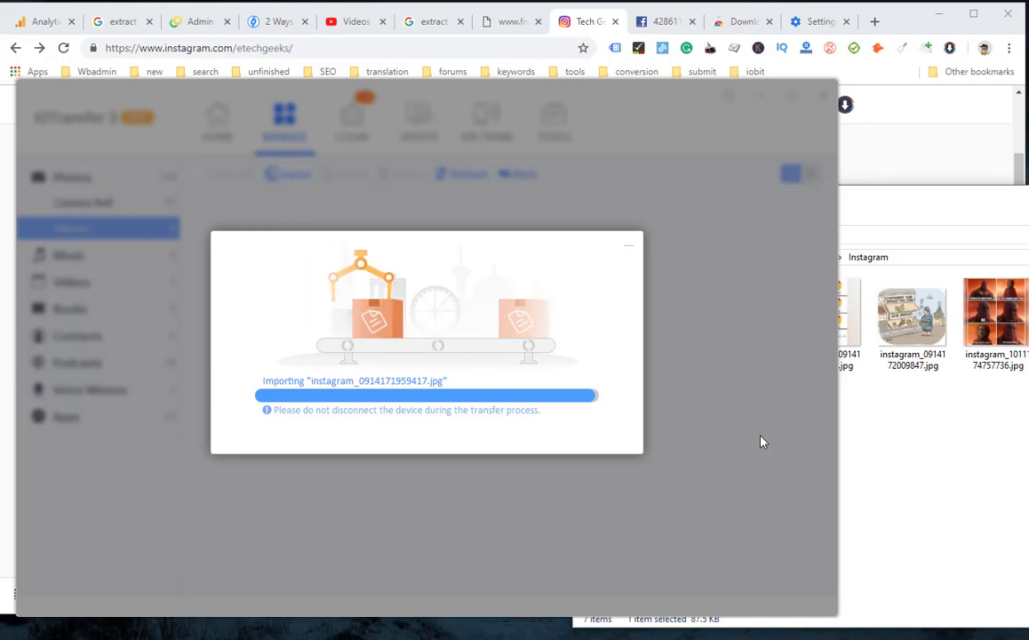
mouse_move(924, 444)
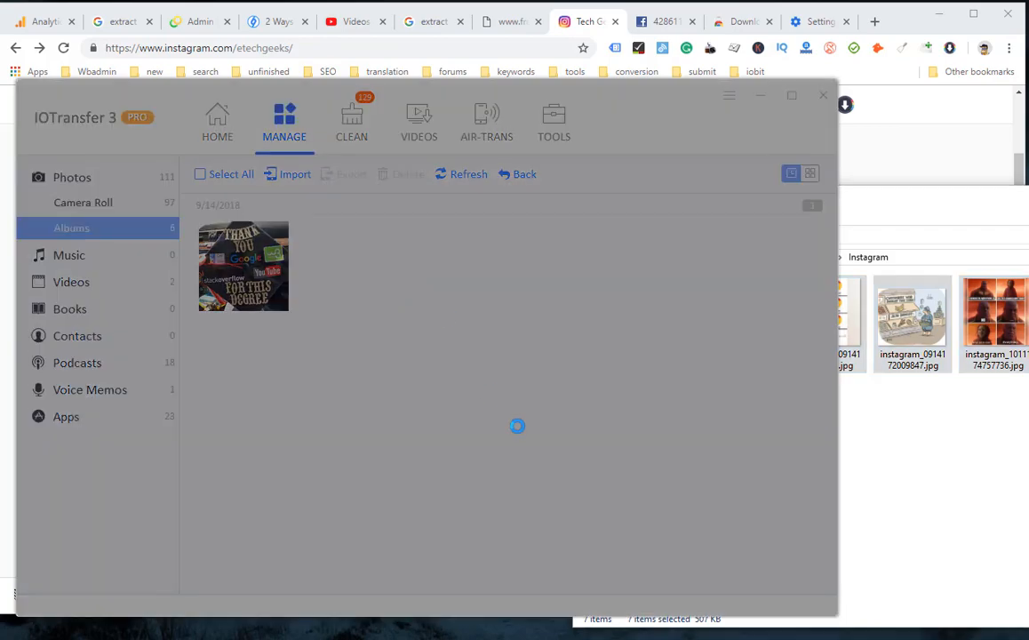
click(419, 122)
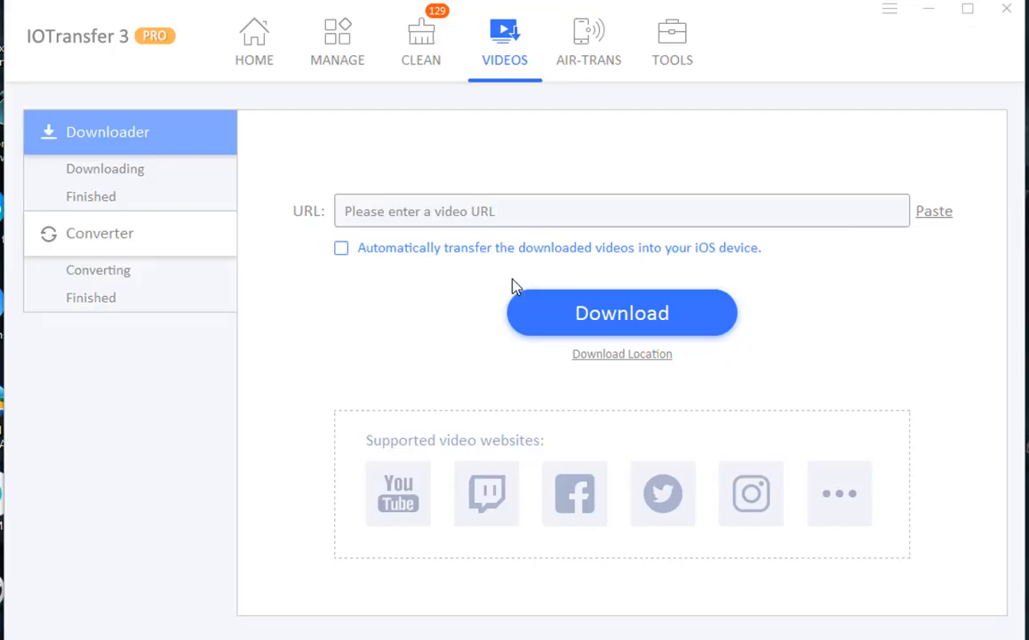